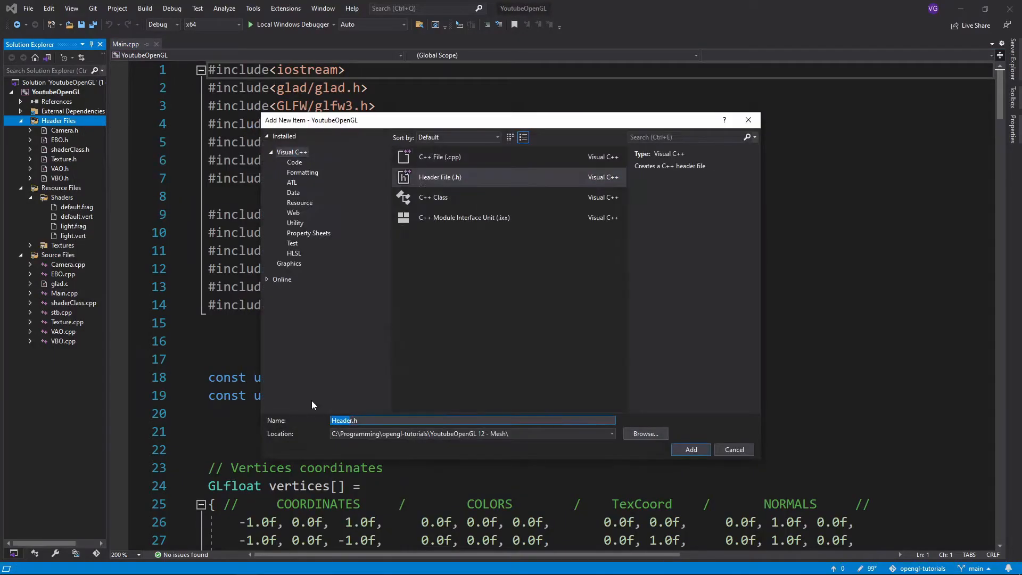
Create Mesh.h with include guards and a Mesh class declaring vertices, indices, textures, VAO, constructor and Draw(Shader&, Camera&).
click(690, 450)
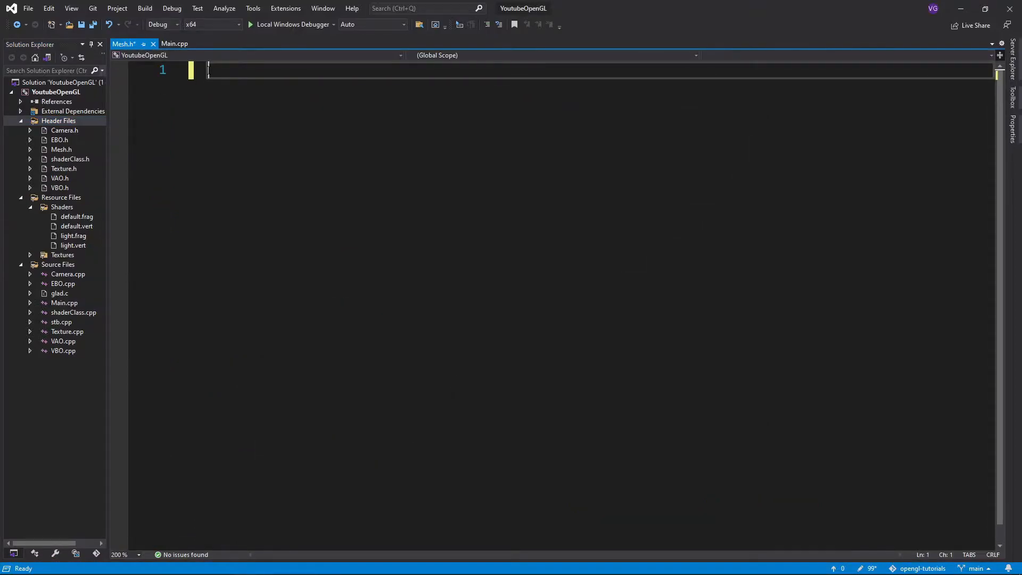
text(#ifndef MESH_CLASS_H)
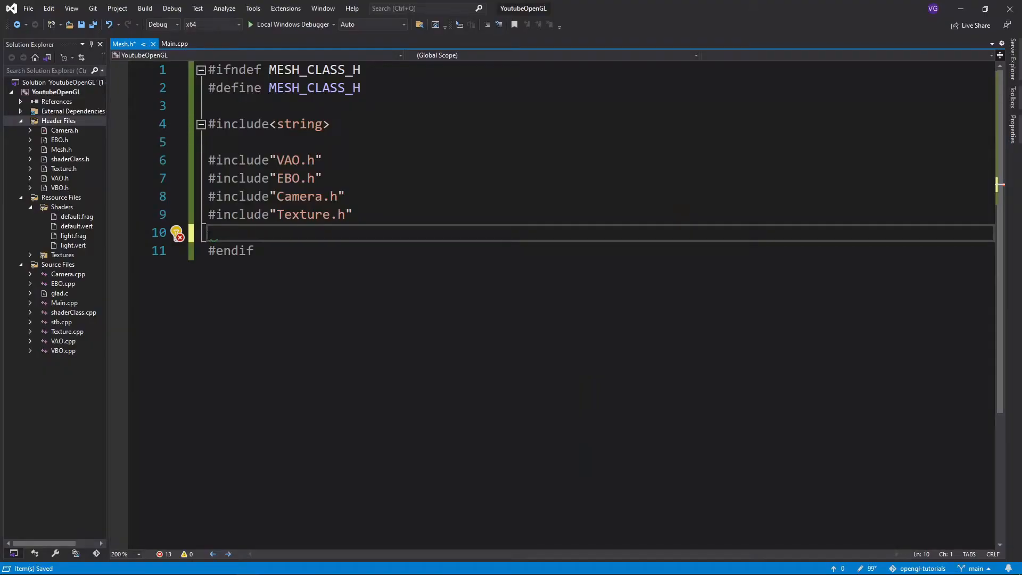
text(C)
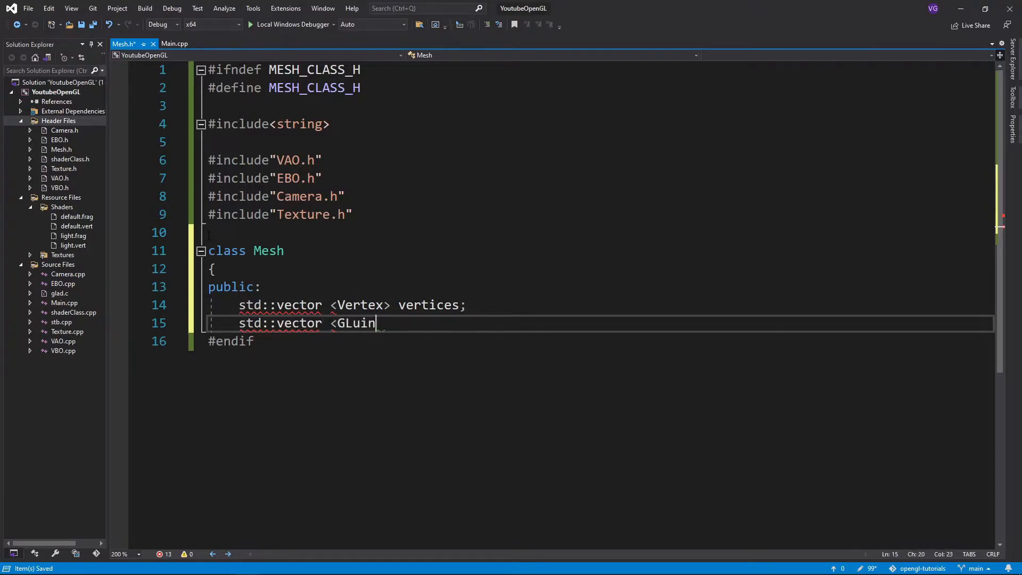
text(t> indices;)
text(std::vector <Texture> textures;)
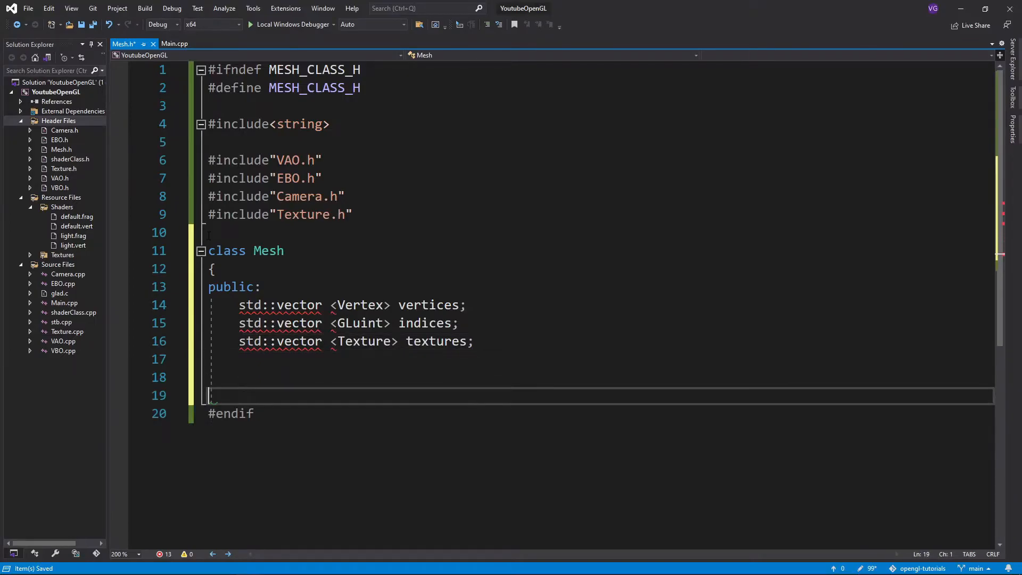
text(VAO VAO;)
text(Mesh(std::vector <Vertex>& vertices, std::vector <GLuint>& indices, std::vector <Textur)
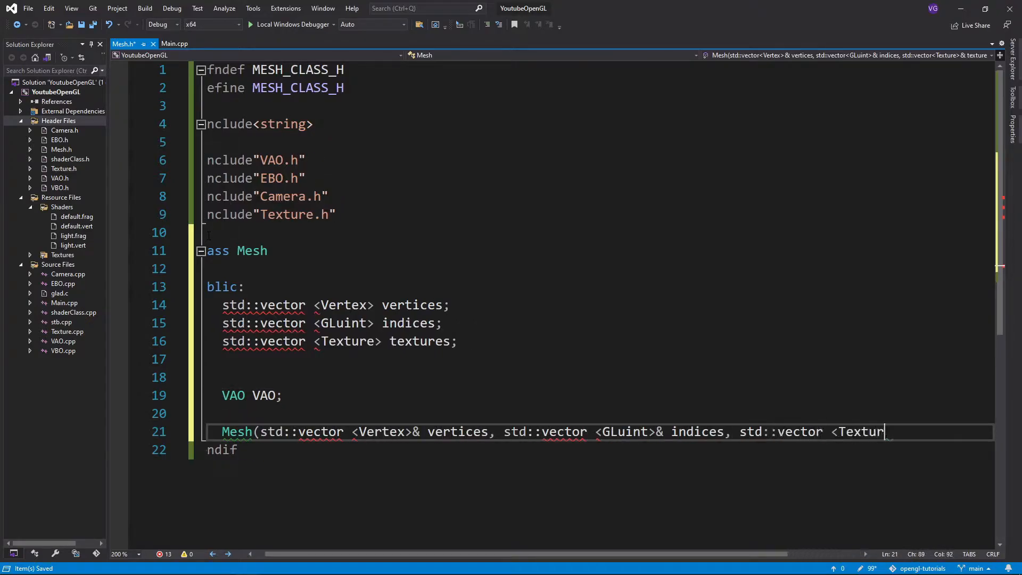
text(void Draw(Shader& shade)
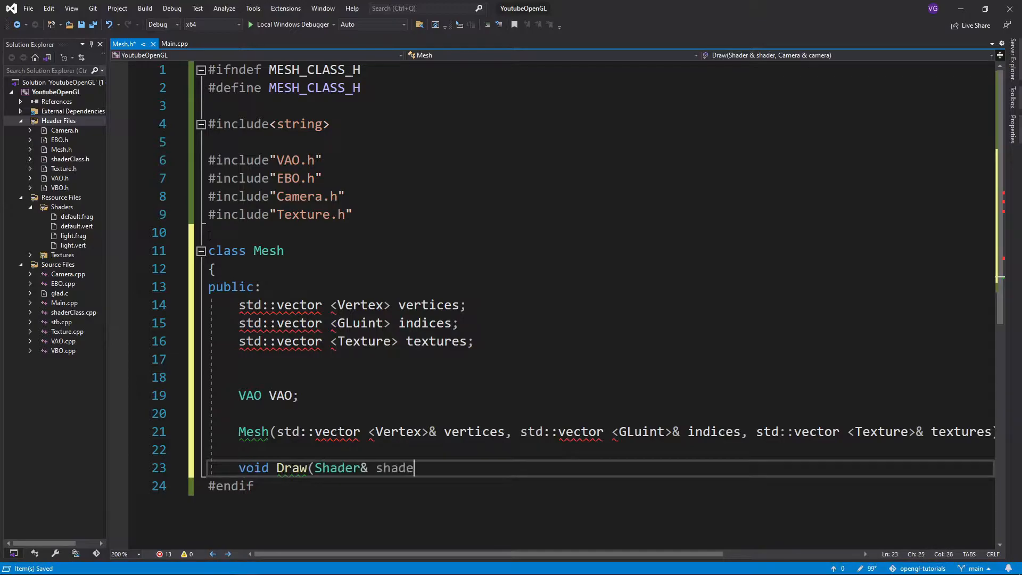
text(r, Camera& camera);)
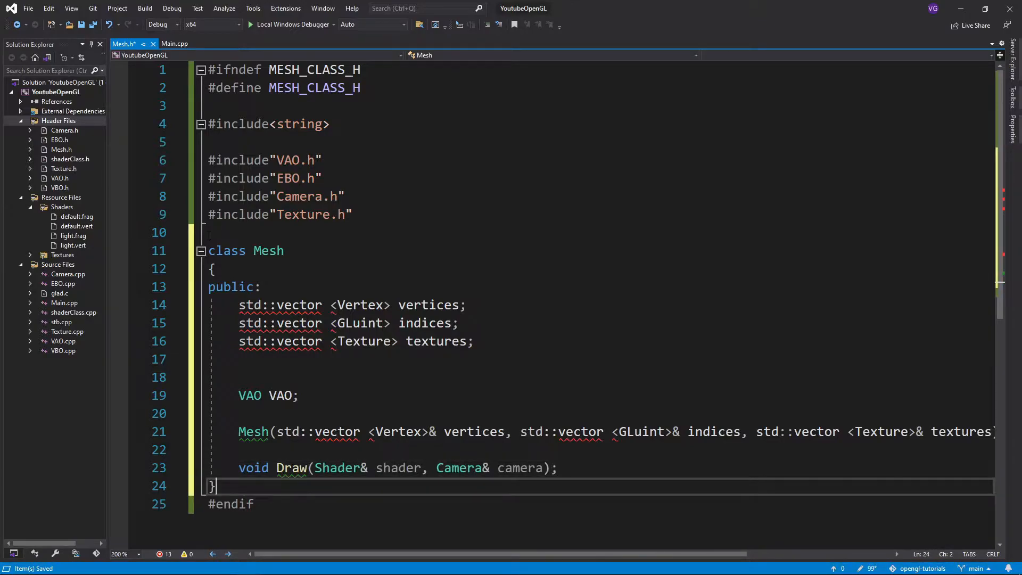
text(;)
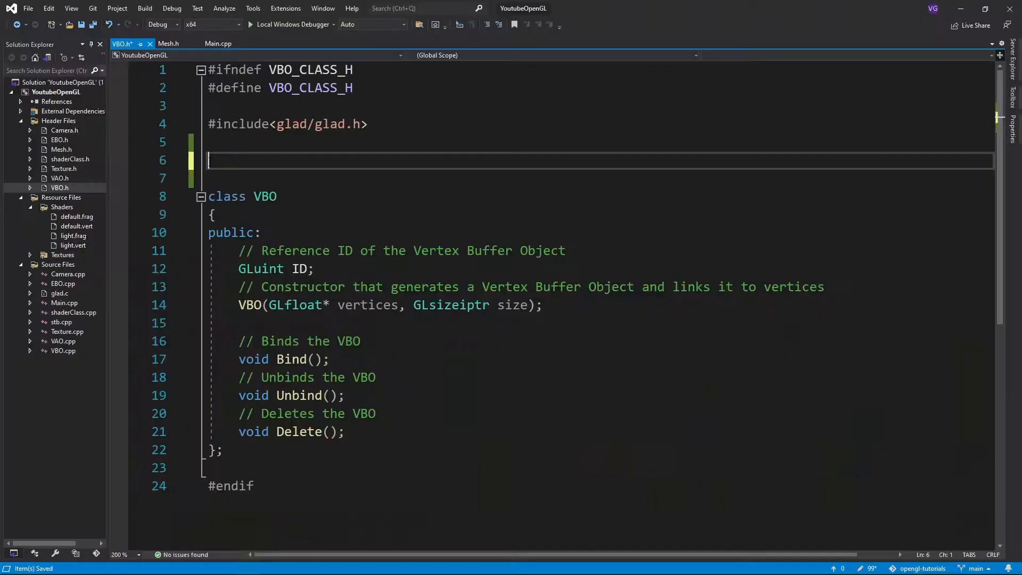
In VBO.h, define a Vertex struct, make the constructor take std::vector<Vertex>&, and include <vector>.
text(struct Vertex)
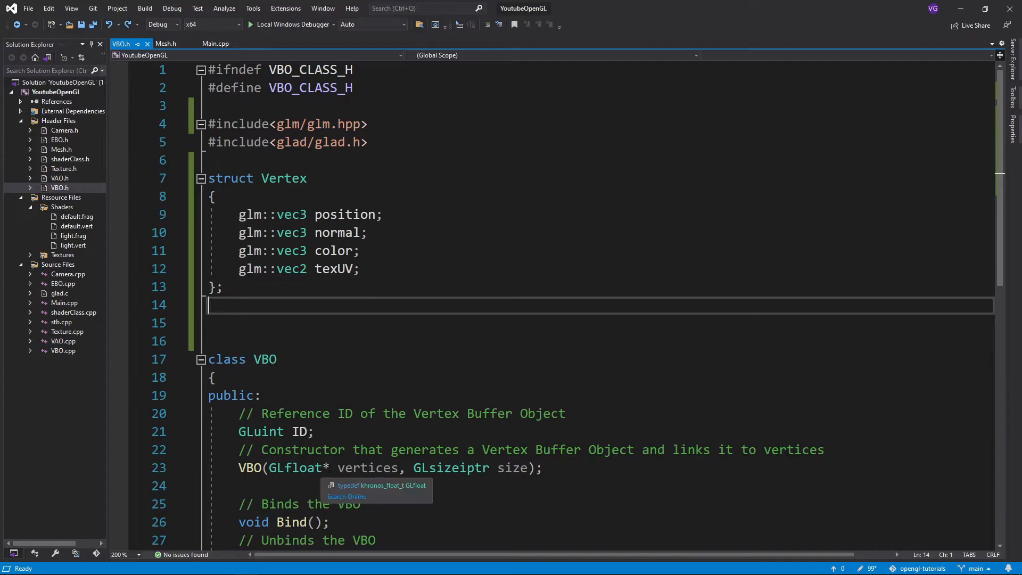
text(std::vector<>)
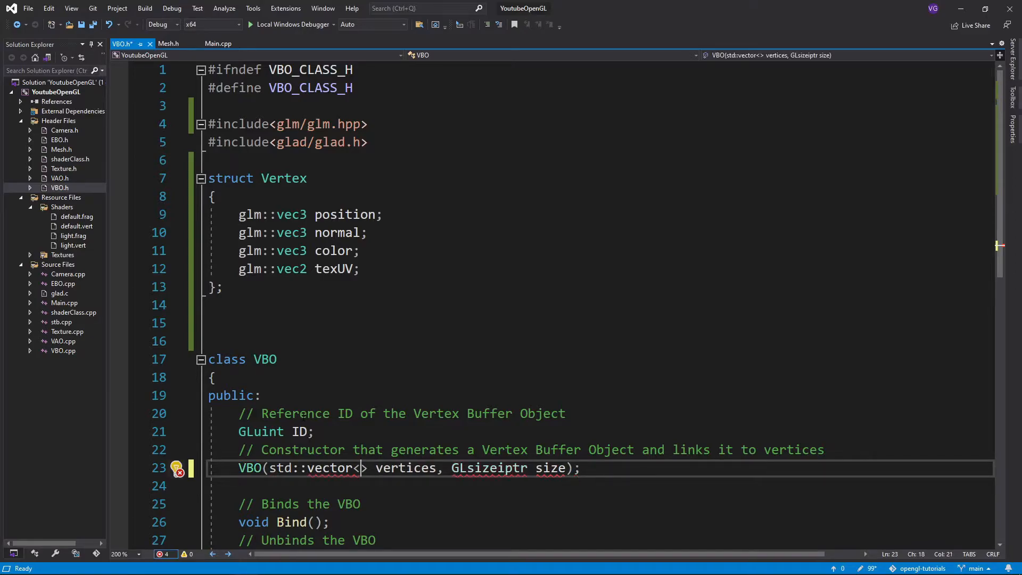
text(Vertex)
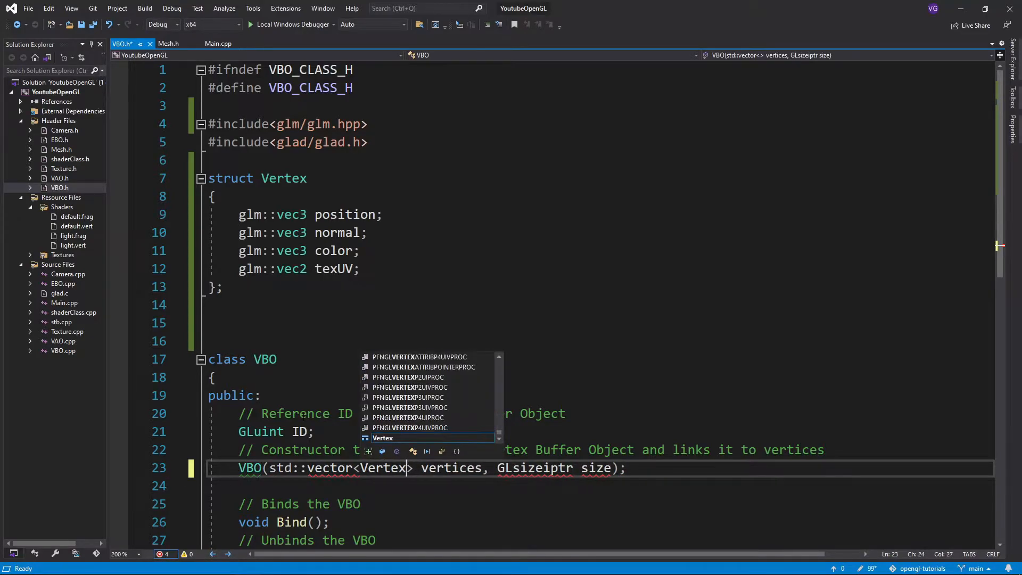
text(&)
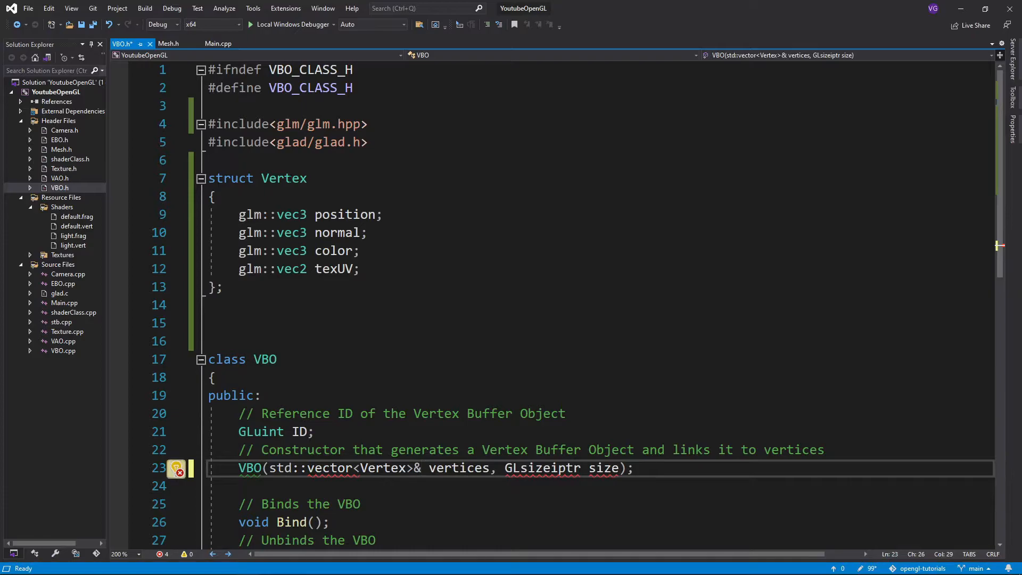
text(#include)
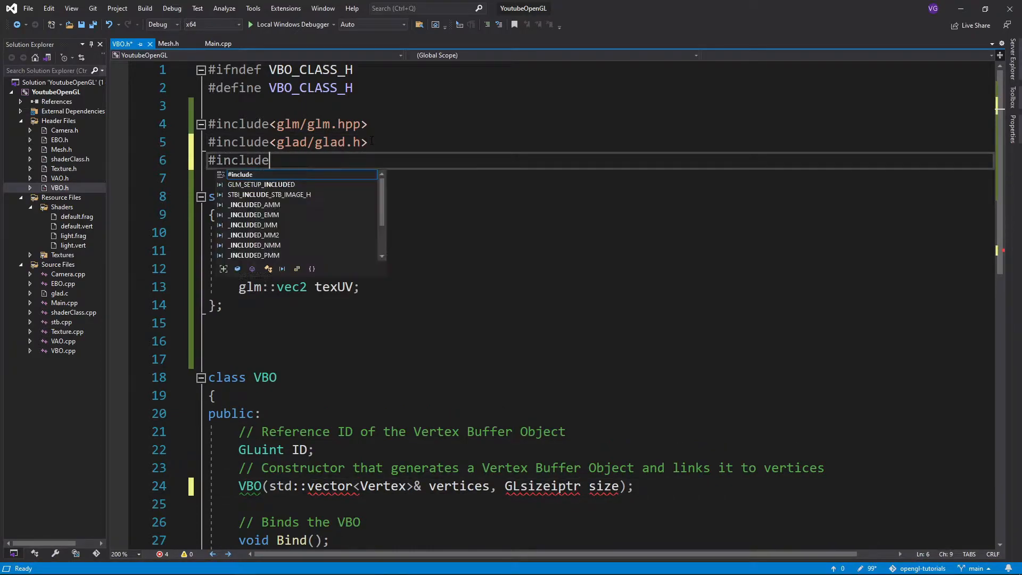
text(<vector>)
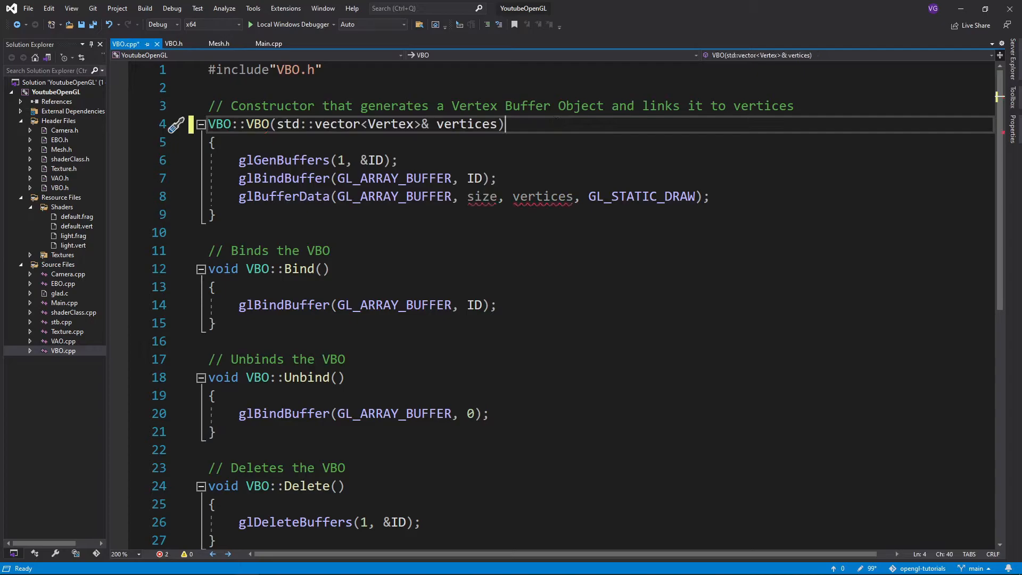
Make the VBO constructor upload vertices.size() * sizeof(Vertex) bytes from vertices.data(), then open EBO.cpp.
text(vertices.)
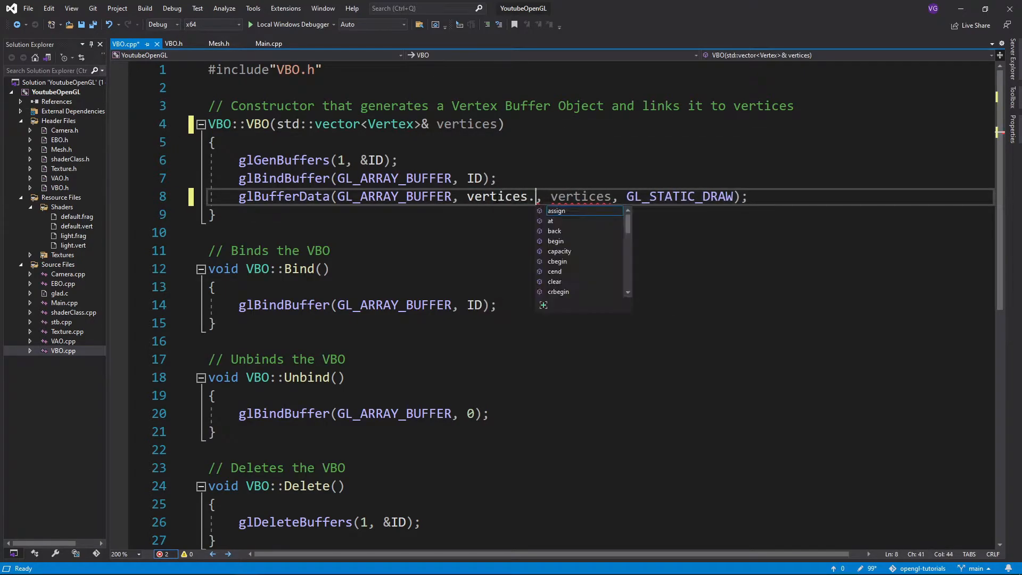
text(size() * sizeof*)
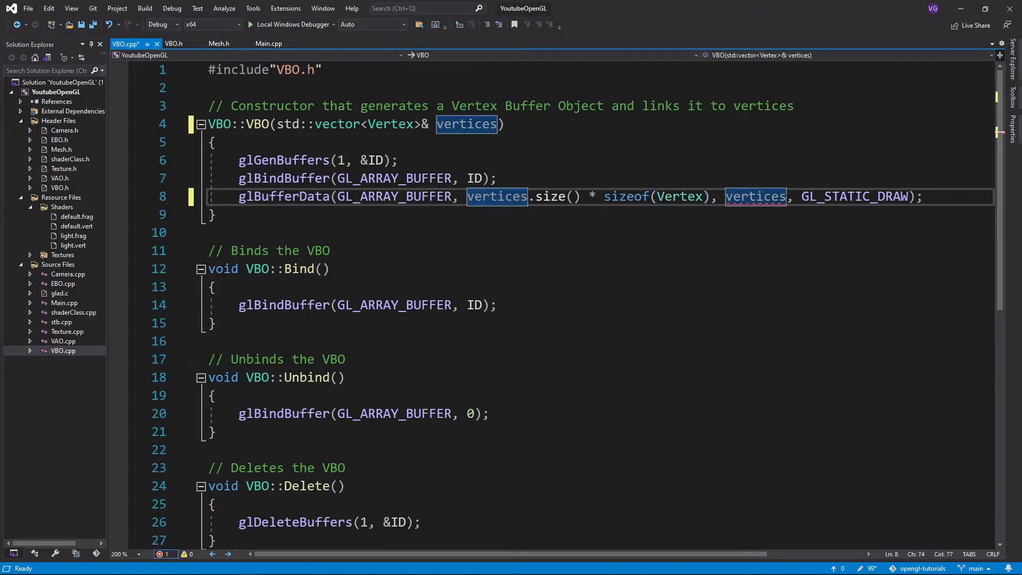
text(.data())
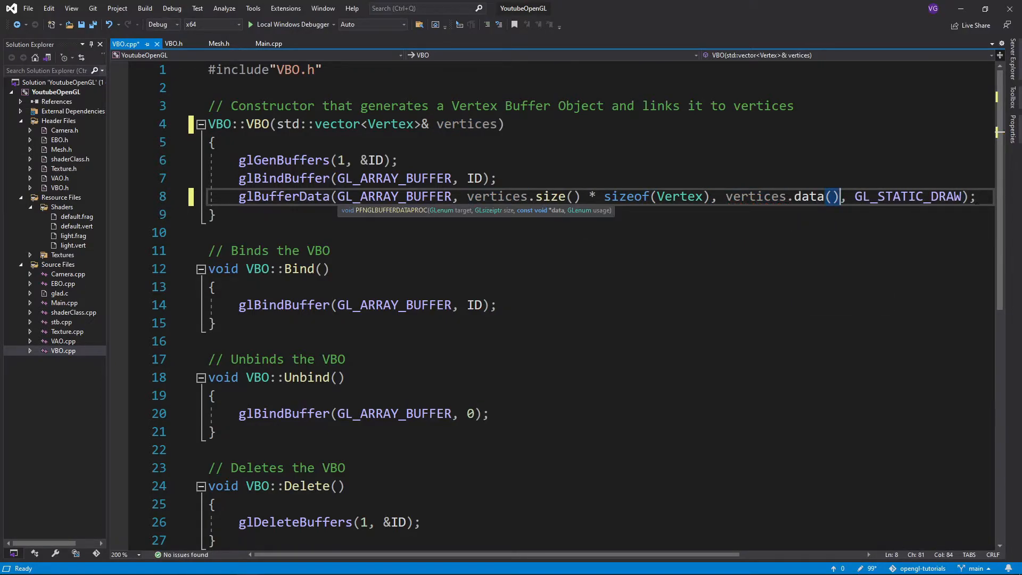
click(217, 44)
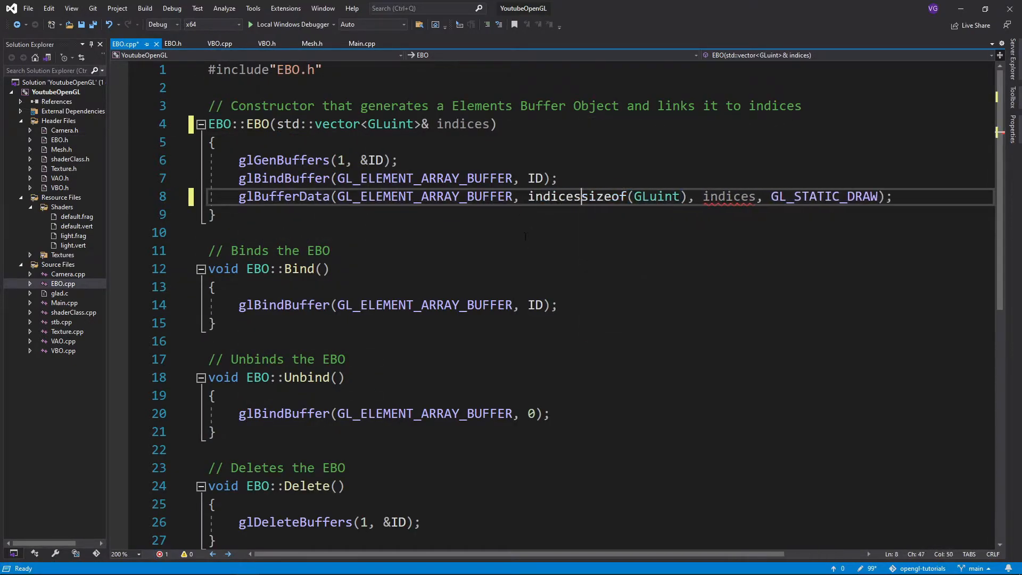
Add Mesh.cpp including Mesh.h and adapt Main.cpp's VAO/VBO/EBO setup into the Mesh constructor.
right_click(57, 264)
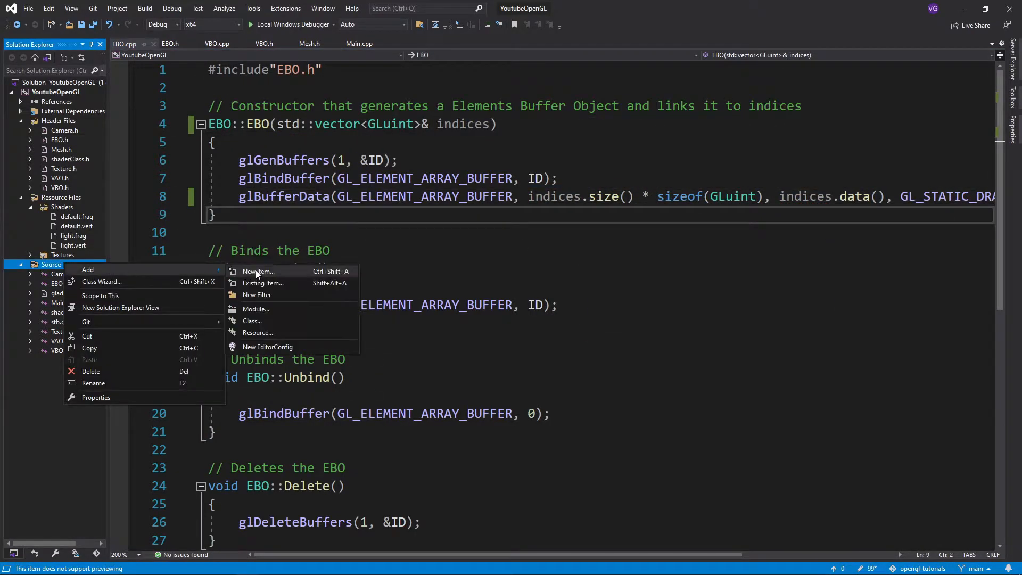
click(259, 271)
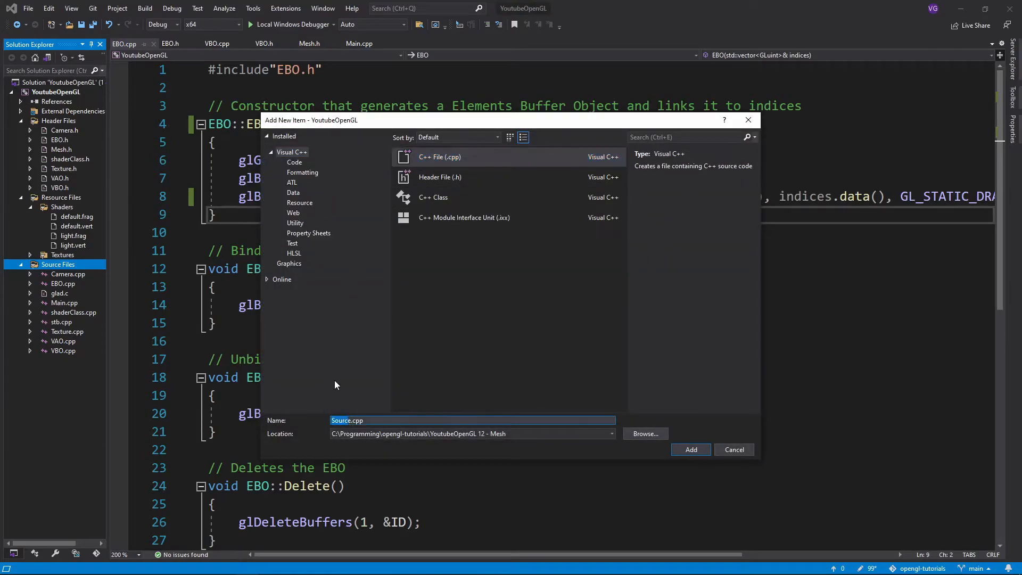
click(690, 449)
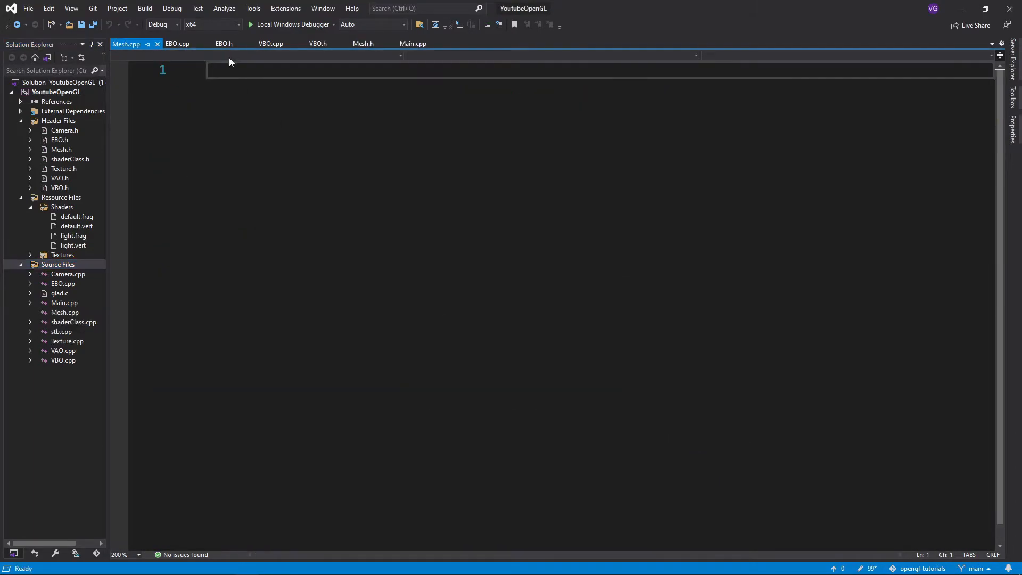
text(#include "Mesh.h)
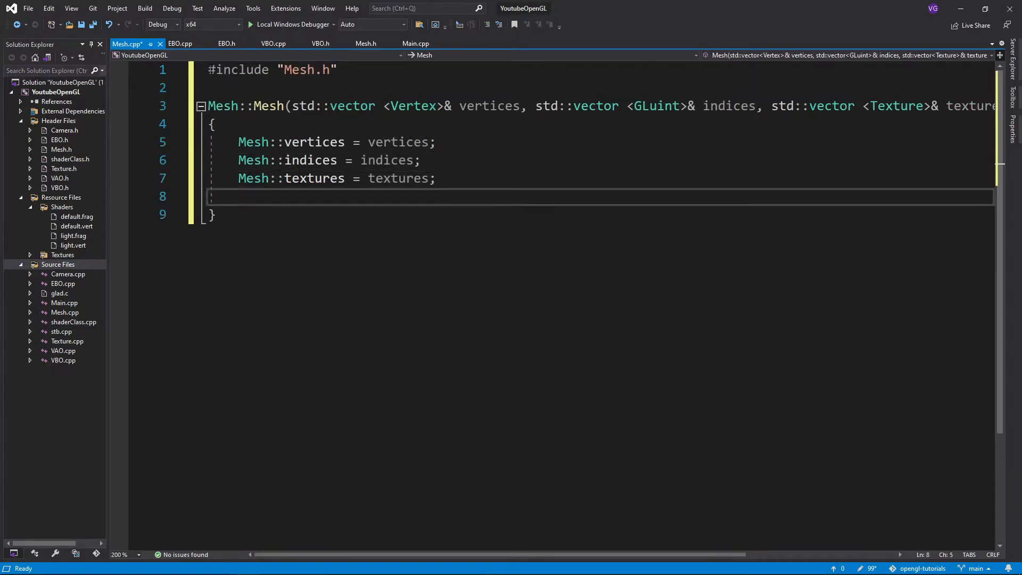
click(416, 43)
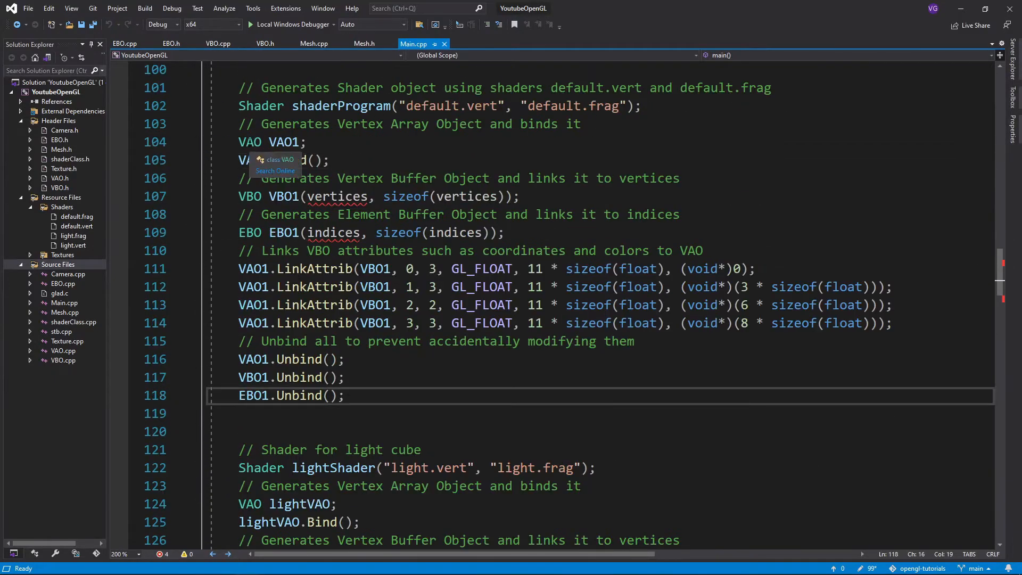
click(313, 43)
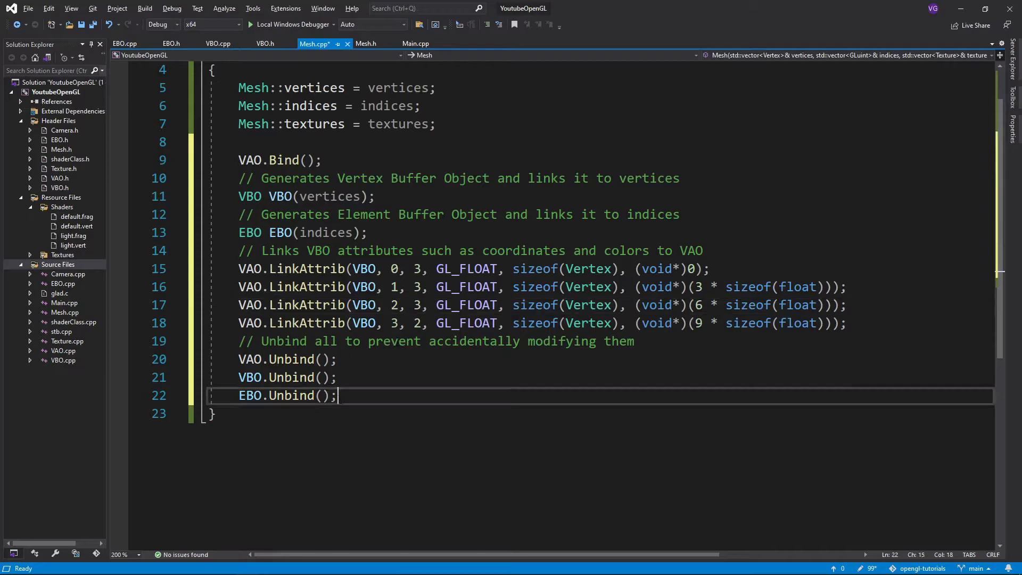
Open default.vert from the Shaders folder in Solution Explorer.
click(76, 225)
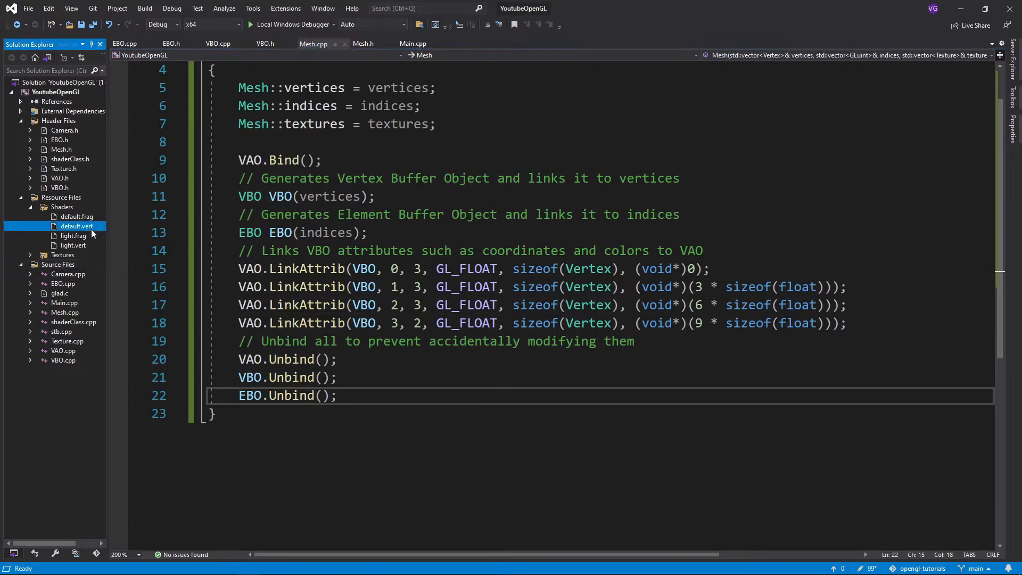
double_click(77, 225)
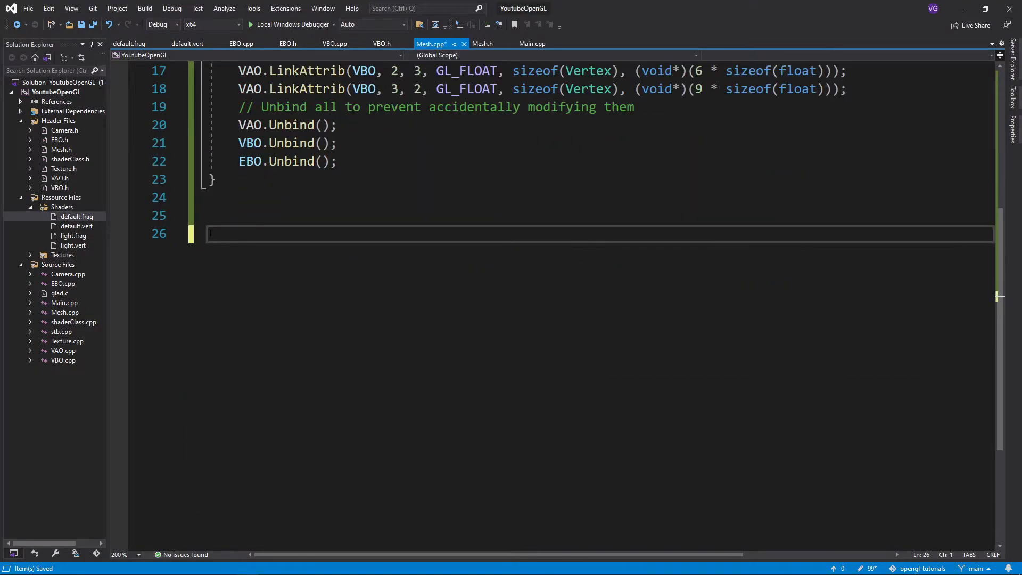
Start Mesh::Draw by calling shader.Activate().
text(voi)
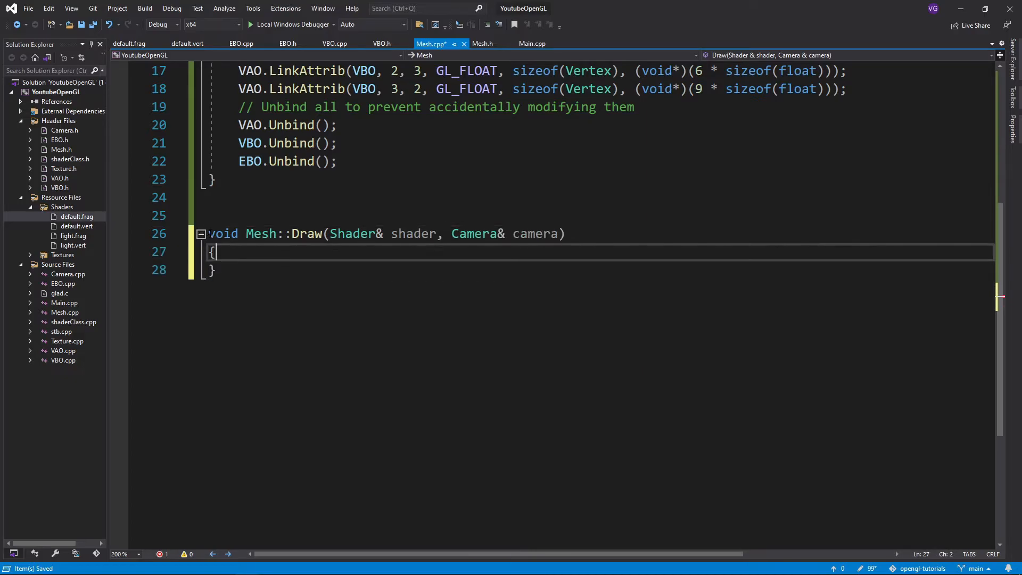
text(shader.Acti)
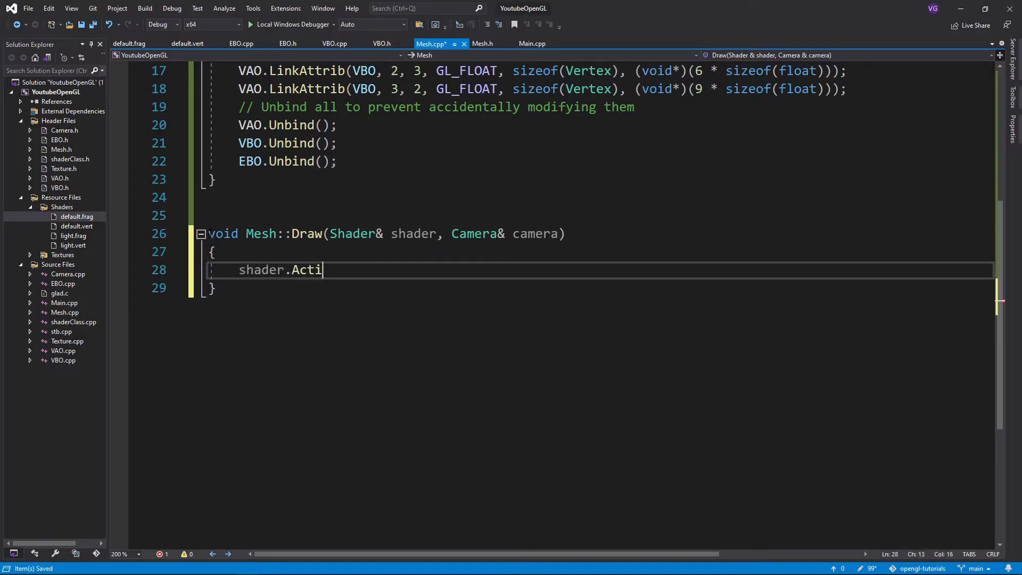
text(vate();)
text(unsigned)
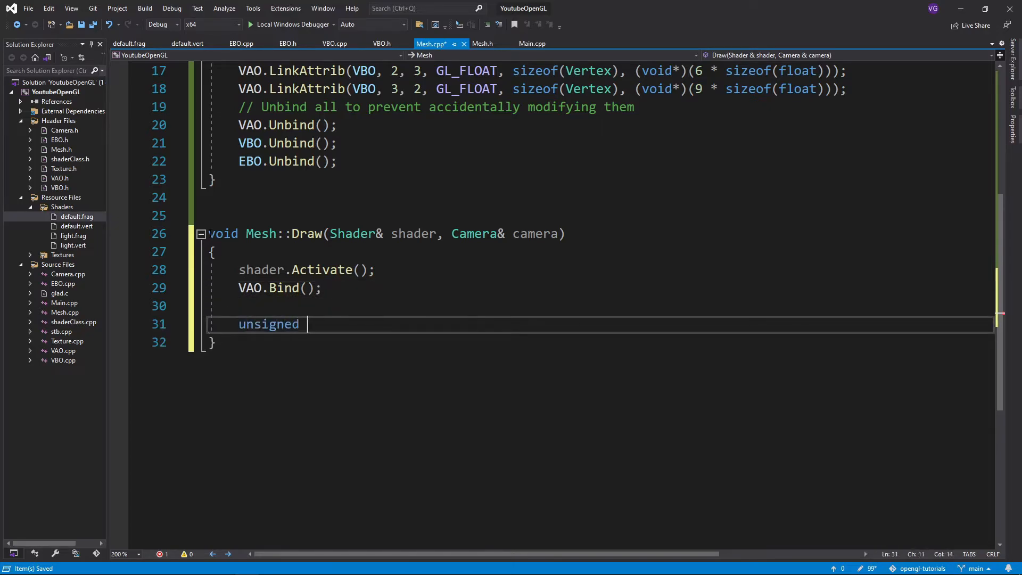
Declare numDiffuse and numSpecular counters and loop over textures, reading each texture's type.
text(int numDiffuse =)
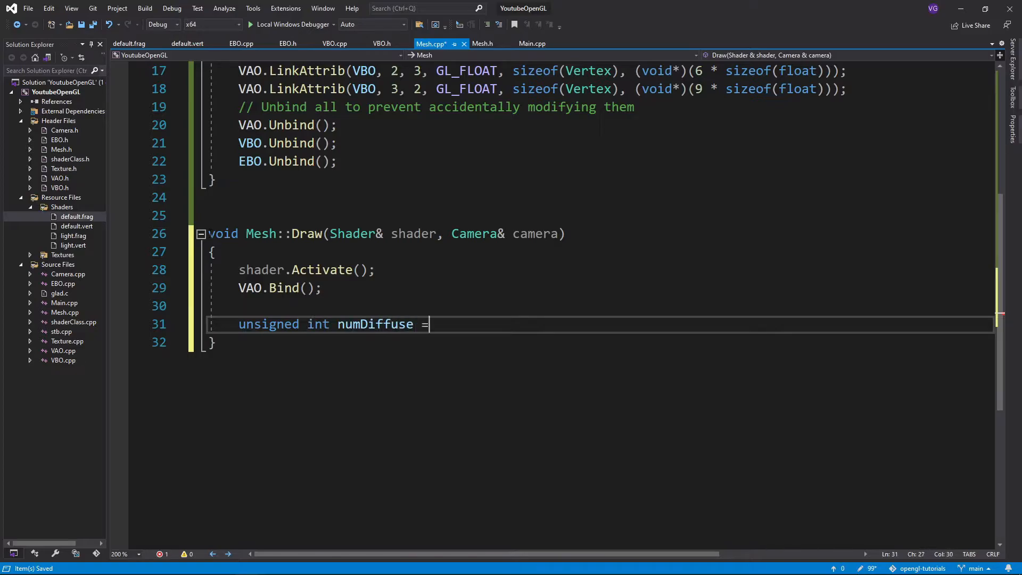
text(0;)
text(unsigned int numSpecular =)
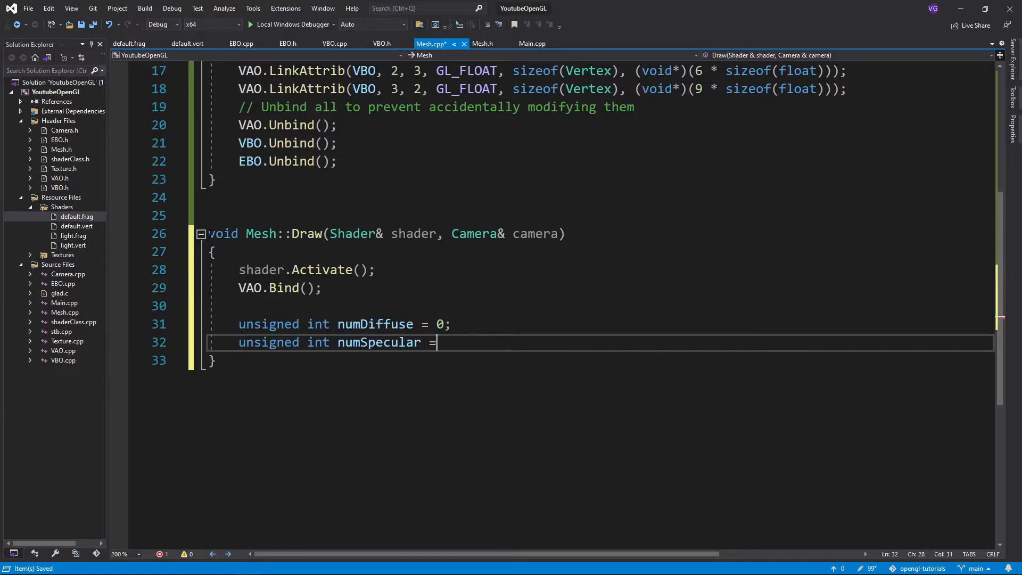
text(0;)
text(for (unsign)
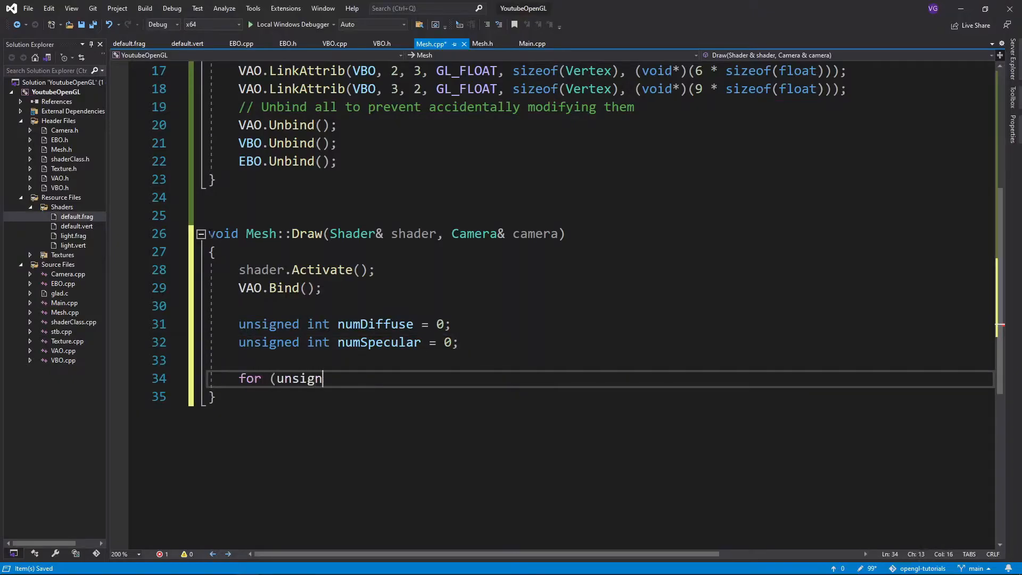
text(ed int i = 0; i < textures.size(); i)
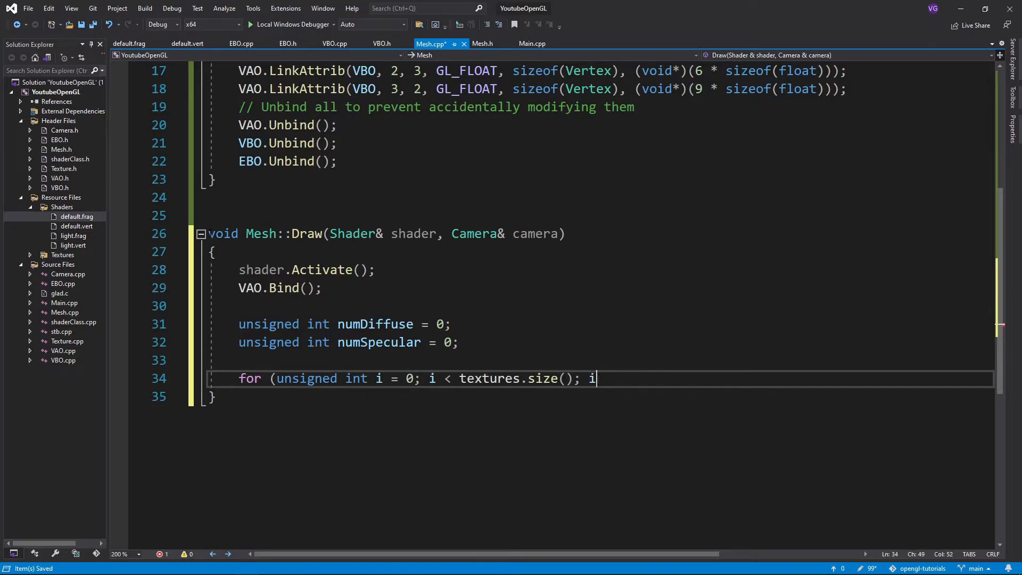
text(++)
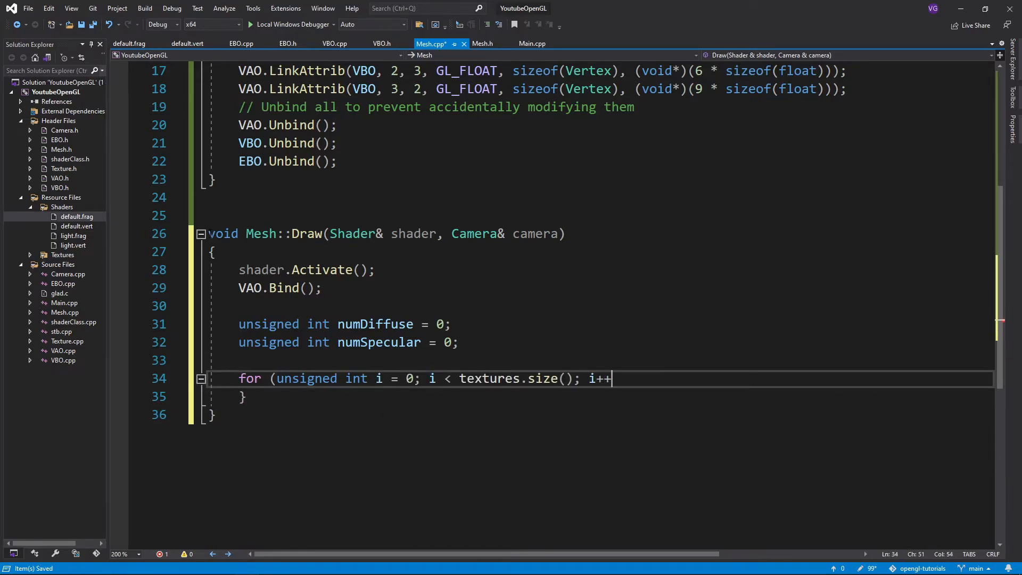
text())
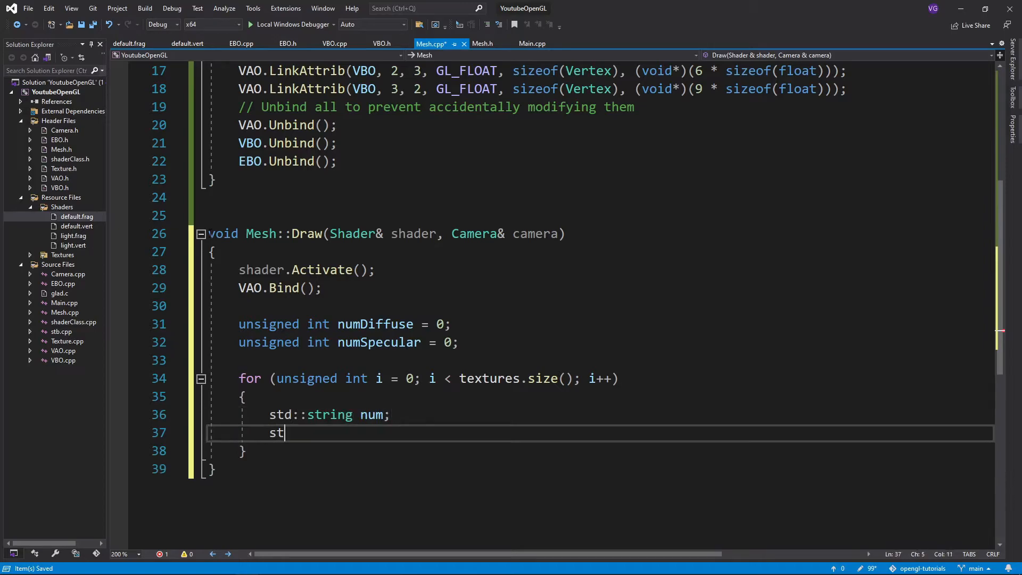
text(d::string type = textures[i].type)
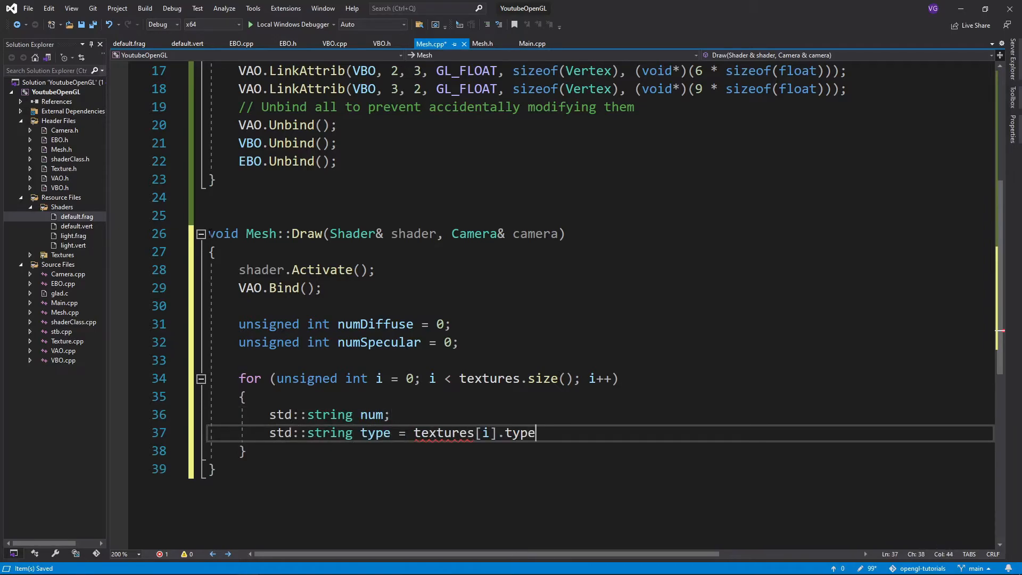
text(;)
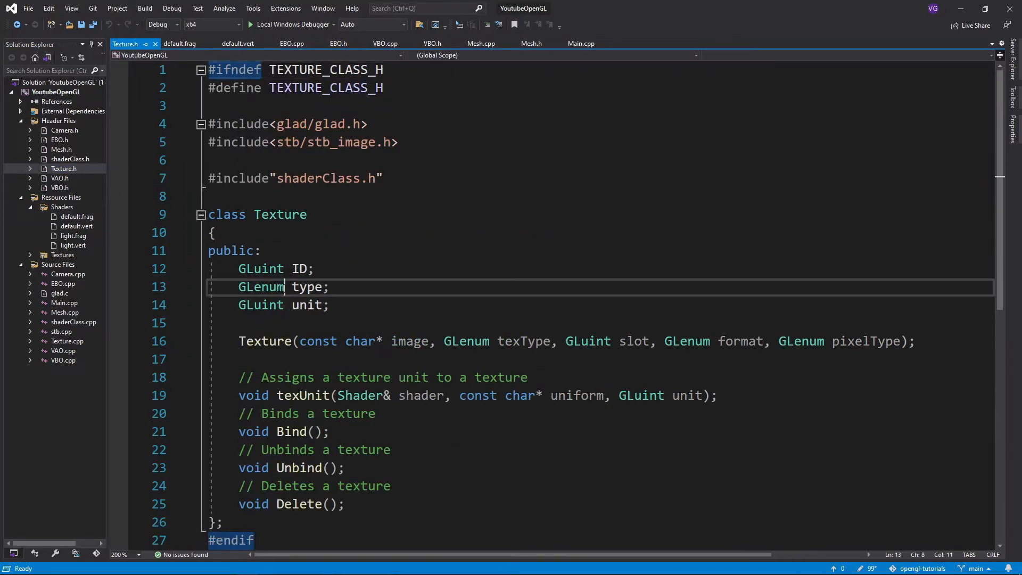
Change Texture's type member to const char* and return to Mesh.cpp.
text(const)
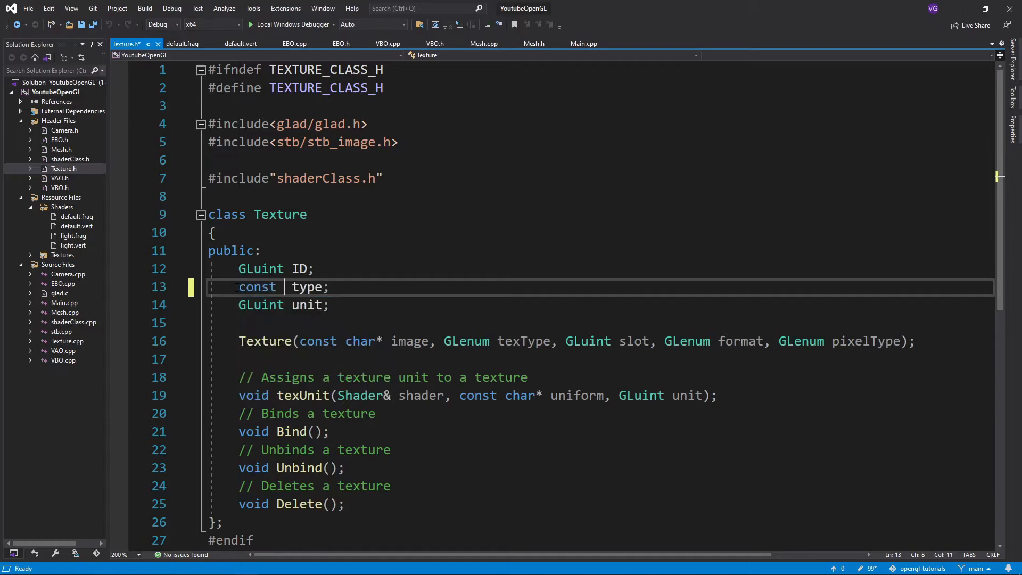
text(char*)
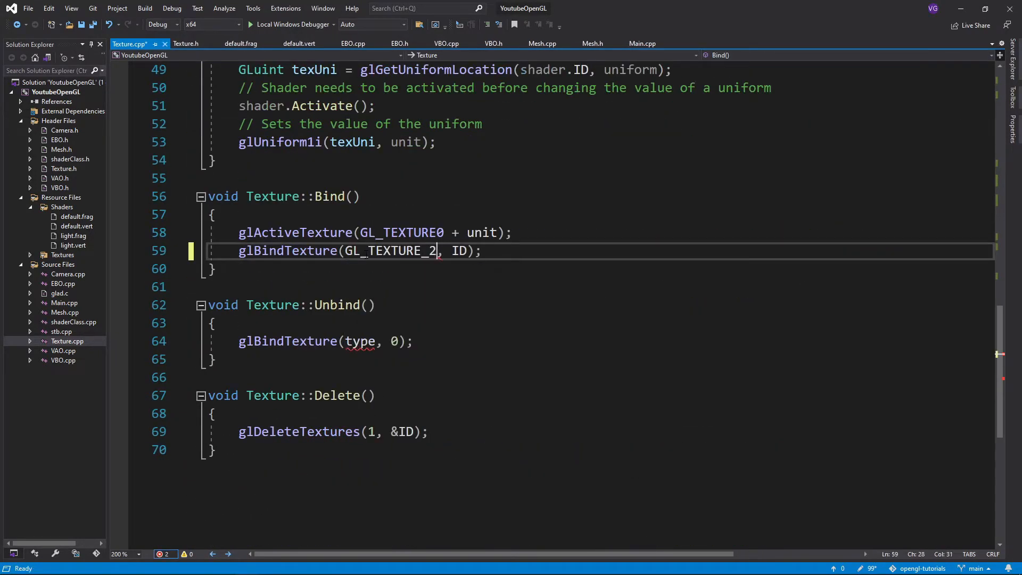
click(541, 43)
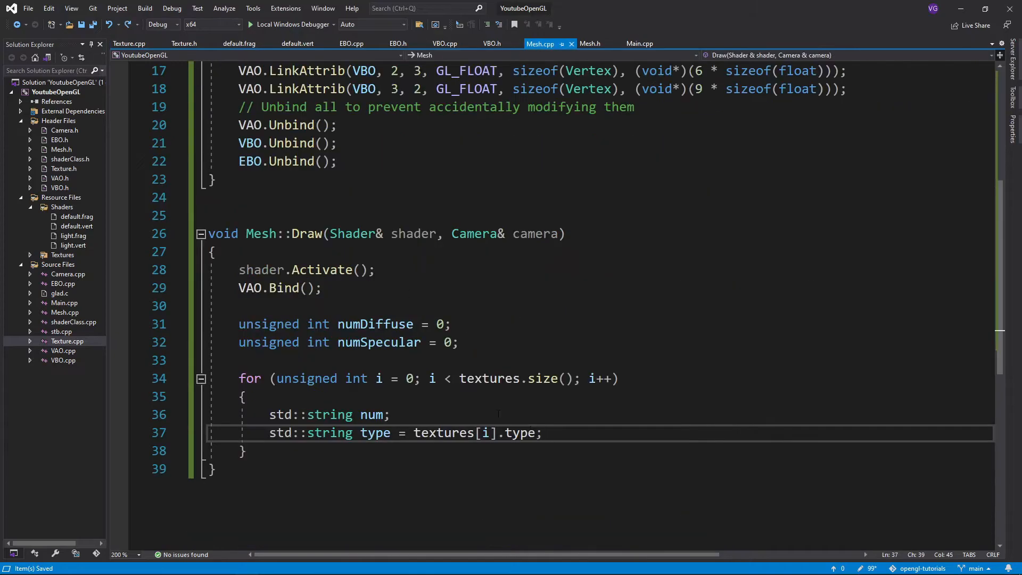
Number textures with std::to_string(numDiffuse++) for diffuse and numSpecular++ for specular.
key(Enter)
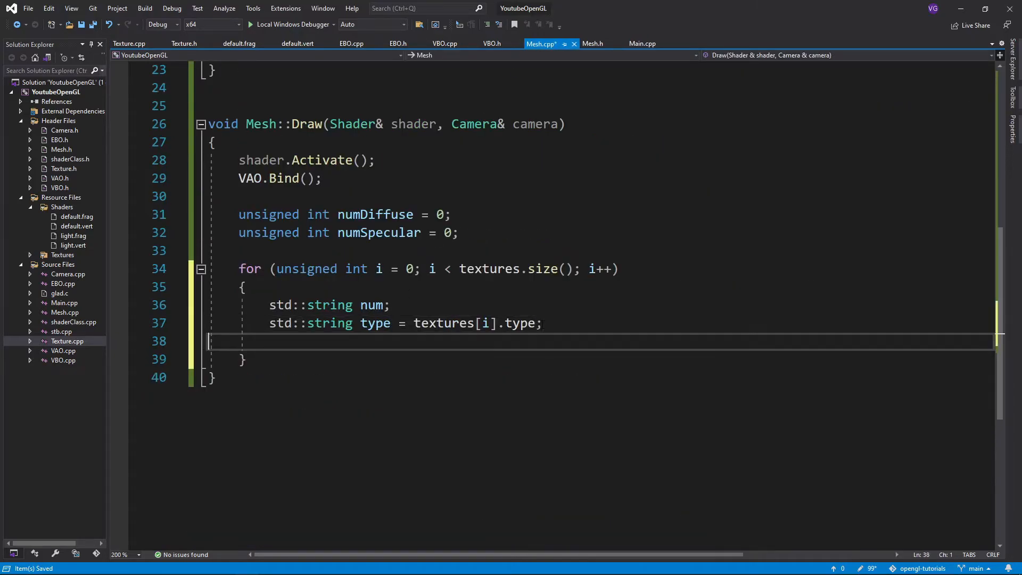
text(if (type == "dif)
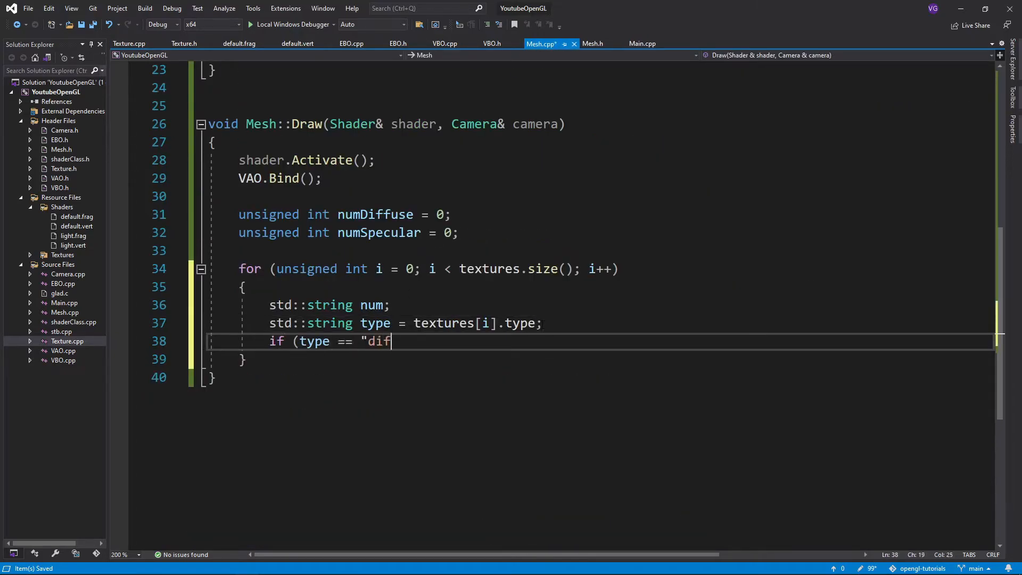
text(fuse"))
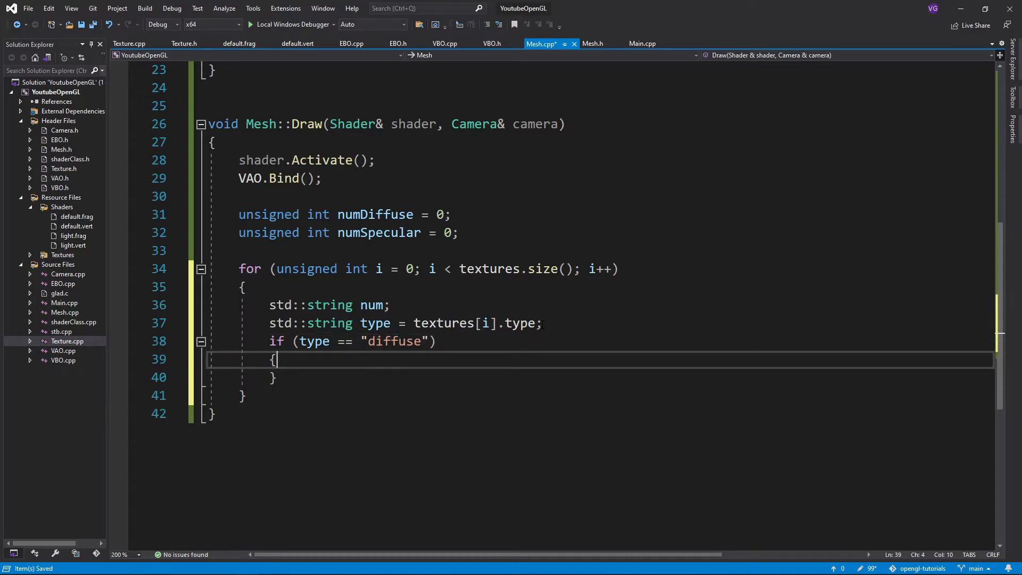
text(num = std::to_st)
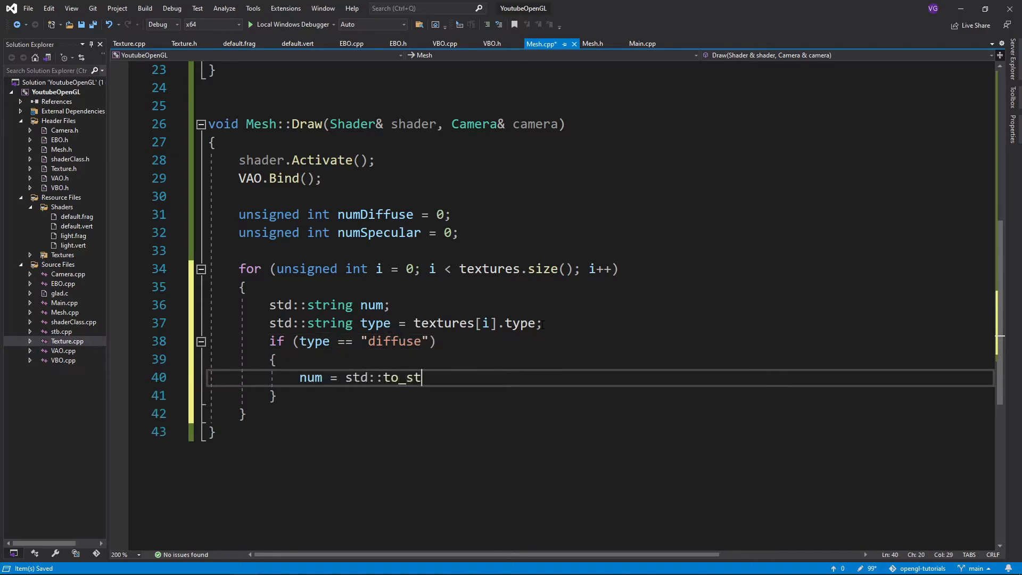
text(ring(numDiffuse++);)
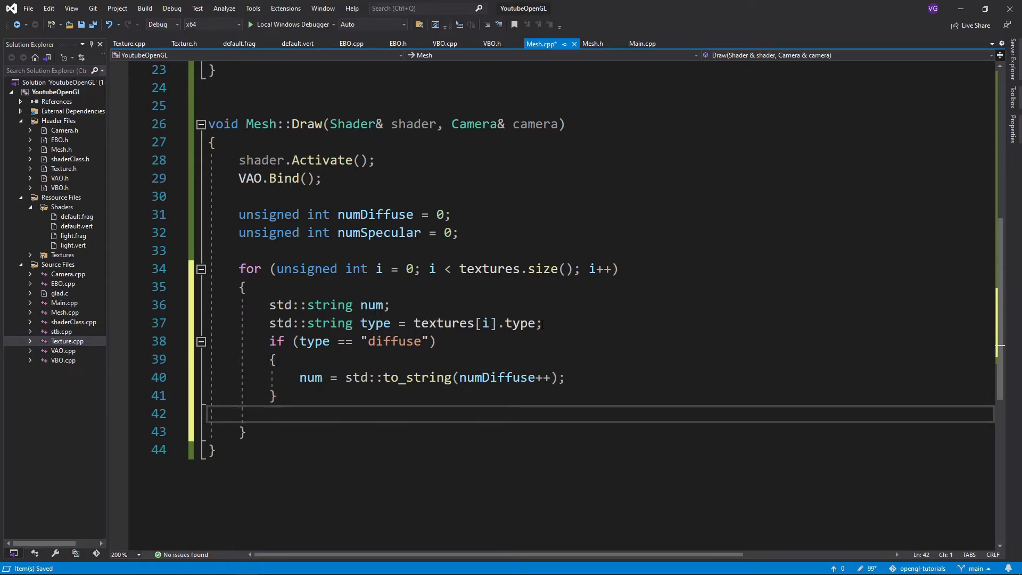
text(else if (type == "specular)
text({)
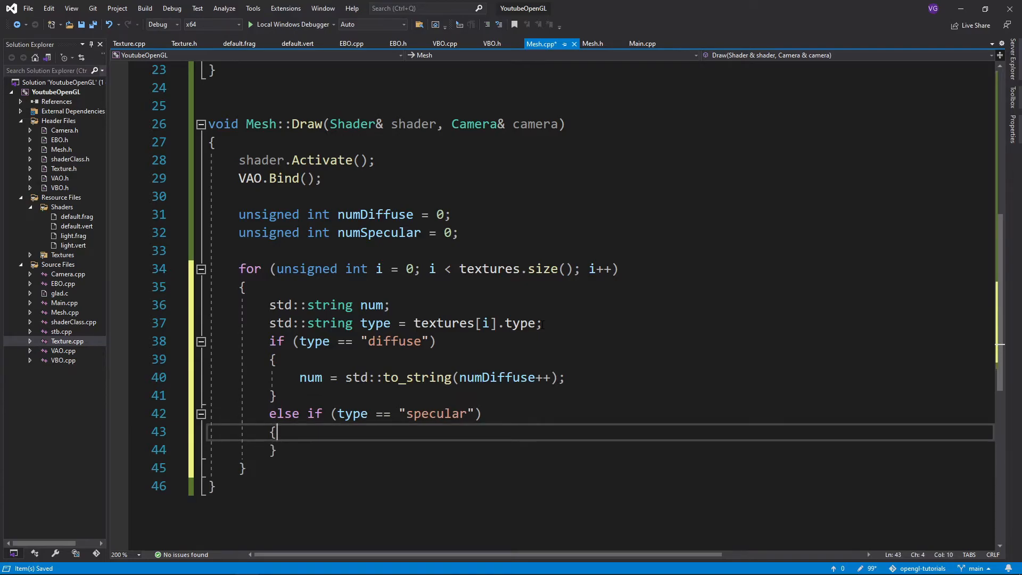
text(num = std::to_string()
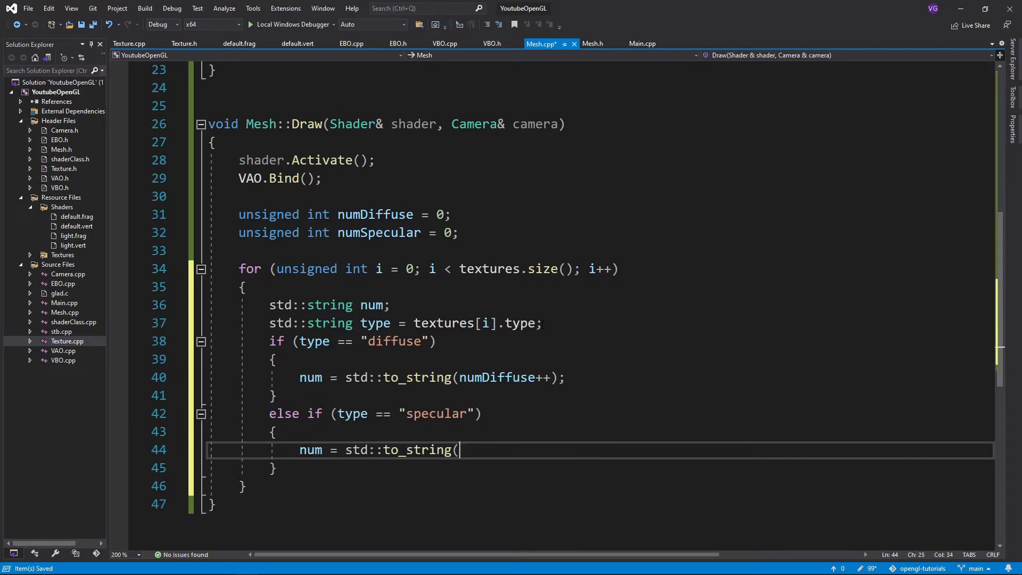
text(numSpecular++);)
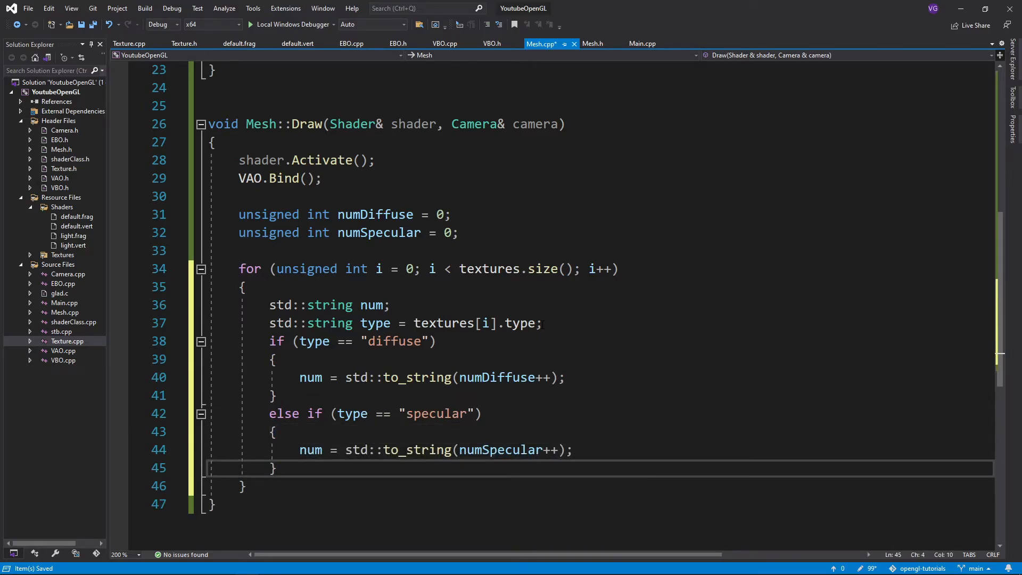
Assign each texture's unit with textures[i].texUnit(shader, (type + num).c_str(), i).
text(textures[i].texU)
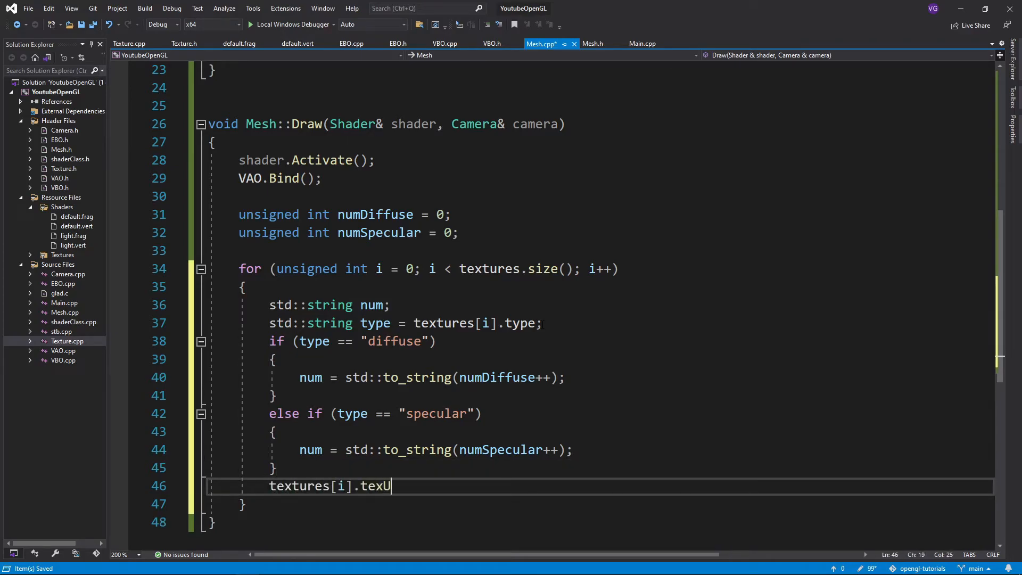
text(nit(shader,)
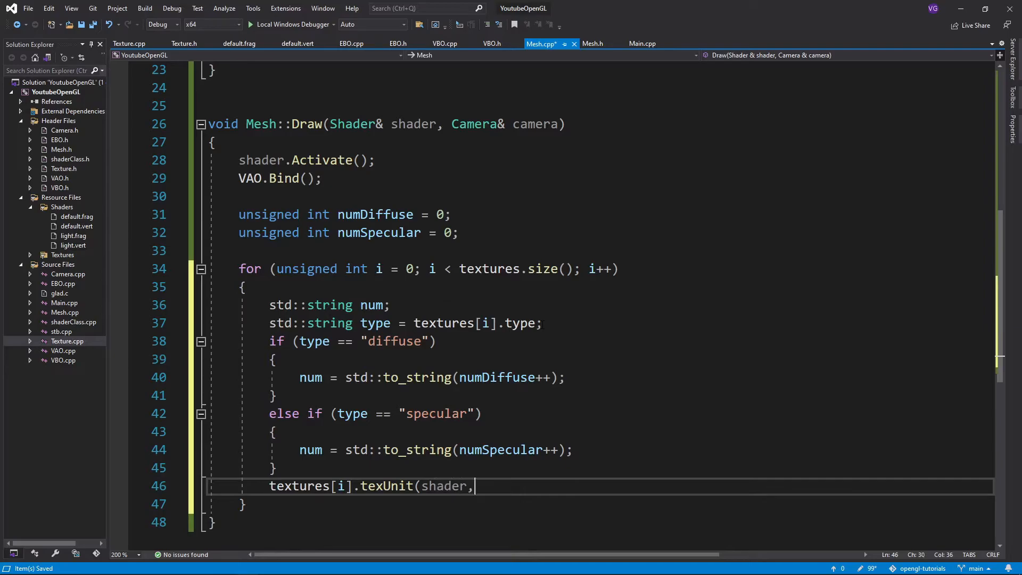
text((type + num)
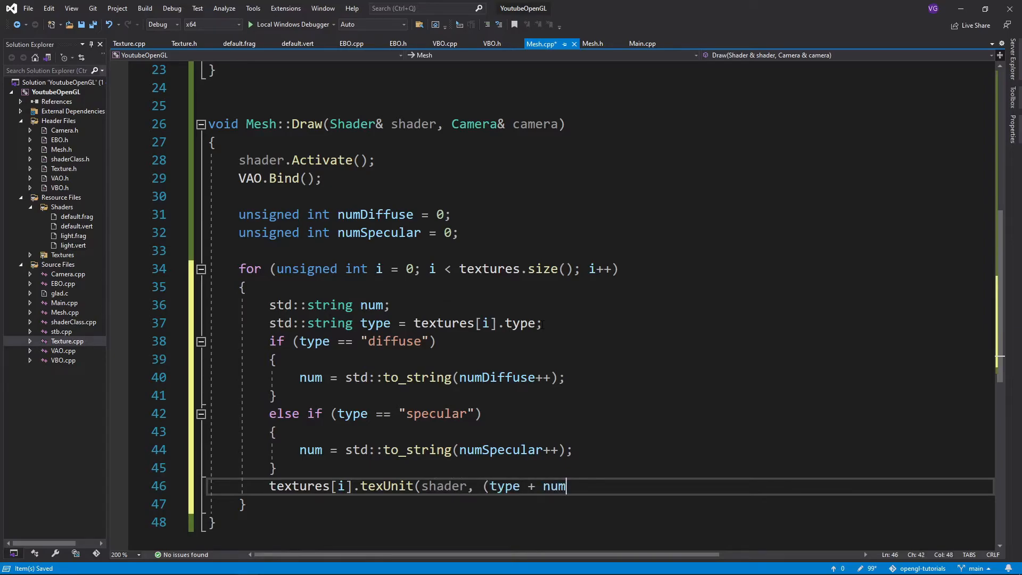
text().c_str(), i)
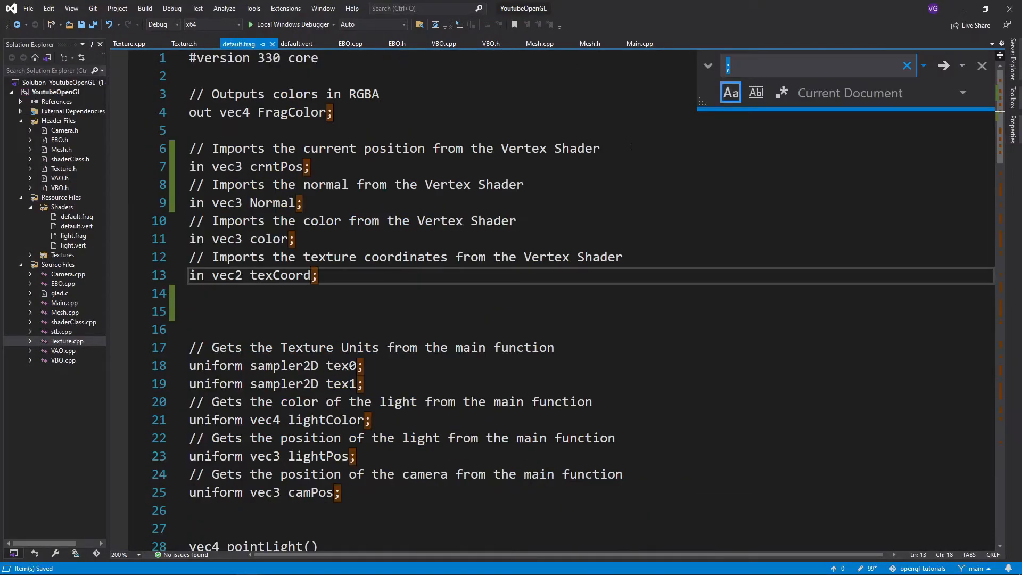
In default.frag, rename the texture uniform to diffuse0, then return to Mesh.cpp.
text(diffuse0)
click(591, 383)
text(specular0)
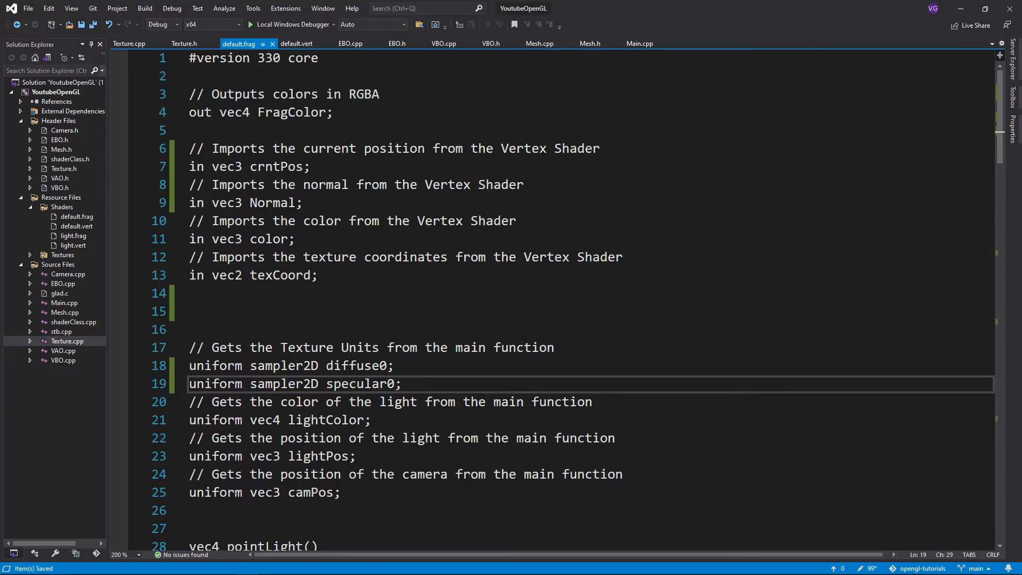
click(539, 43)
text(glDrawElements(GL_T)
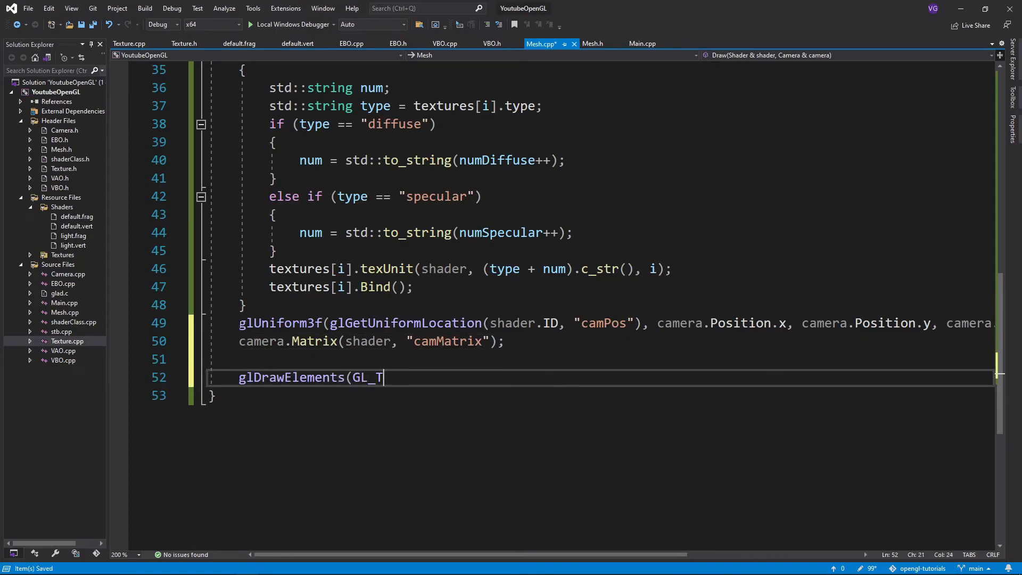
Finish Draw with glDrawElements(GL_TRIANGLES, indices.size(), GL_UNSIGNED_INT, 0) and open Main.cpp.
text(RIANGLES, indices.size(), GL_UNSIGNED_INT, 0);)
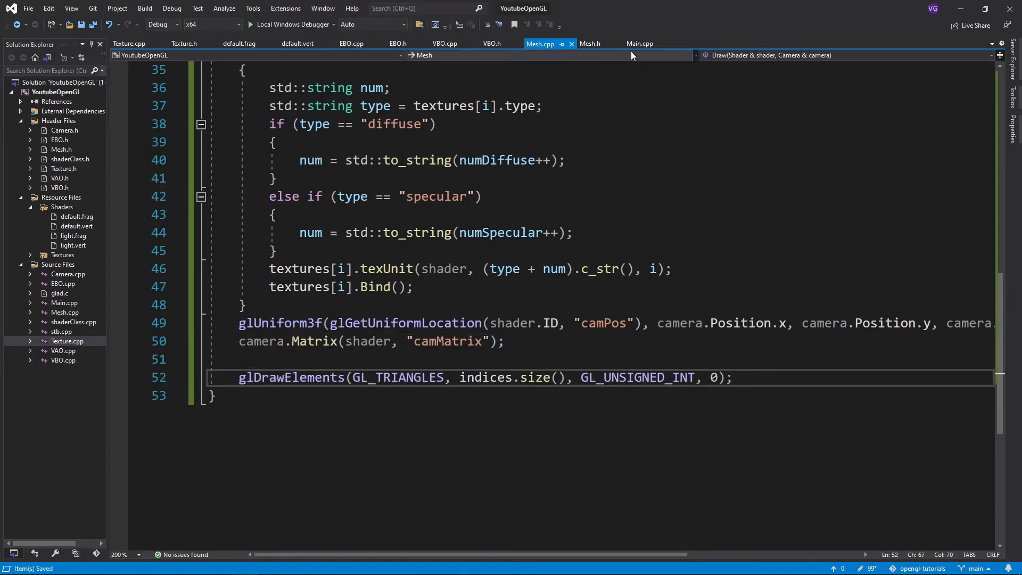
click(639, 44)
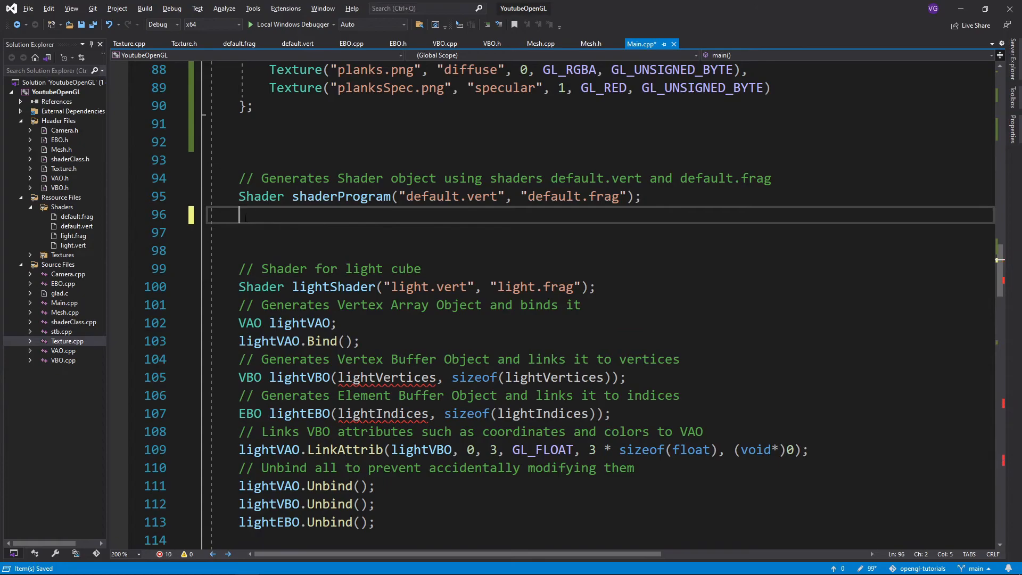
Declare the Vertex vector, build Mesh floor(verts, ind, tex), and start the lightVerts vector from lightVertices.
text(std::vector <Vertex> verts(vertices, vertices + sizeof(vertices) / sizeof(Vertex));)
text(M)
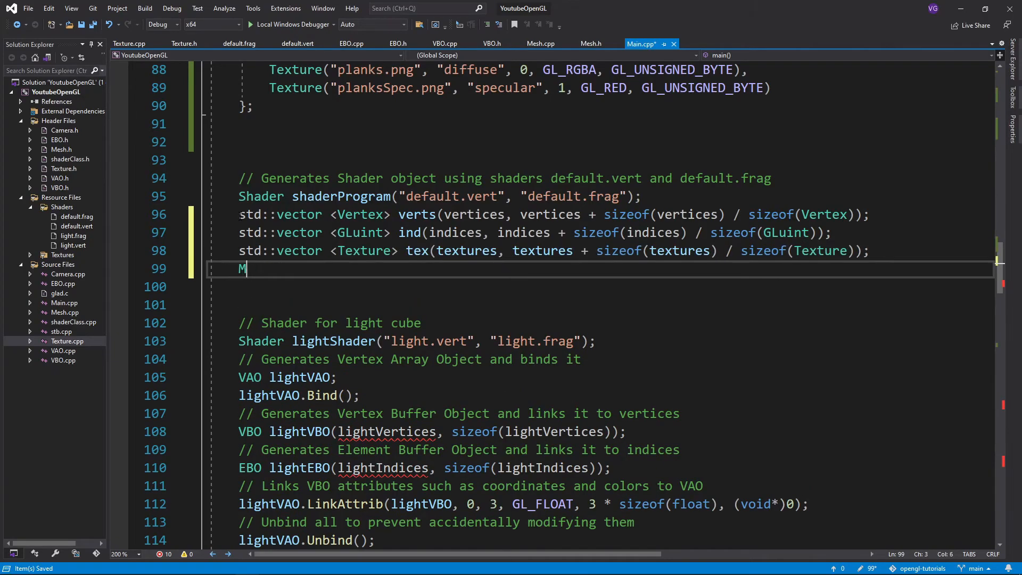
text(esh floor(verts, ind, tex))
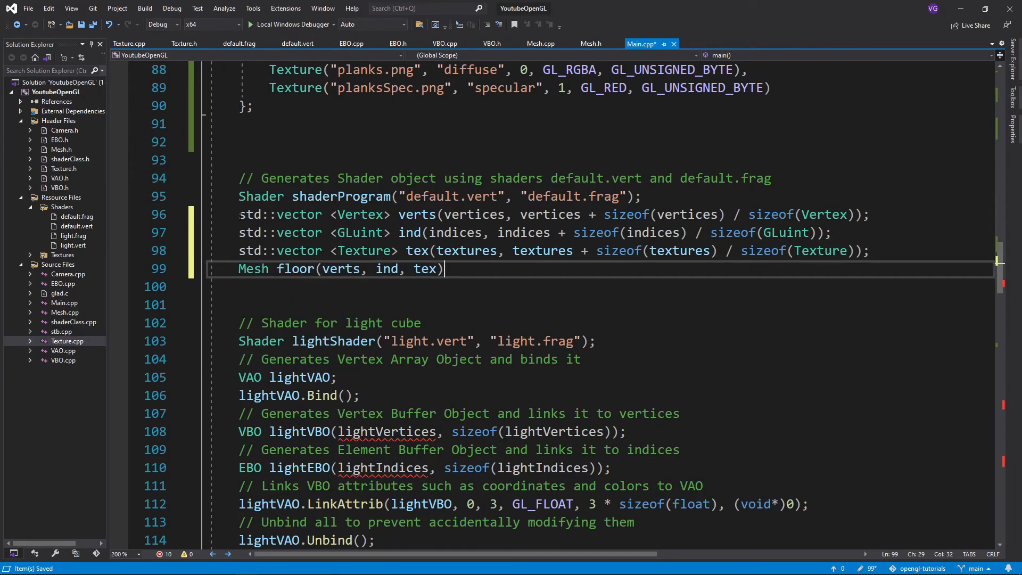
text(;)
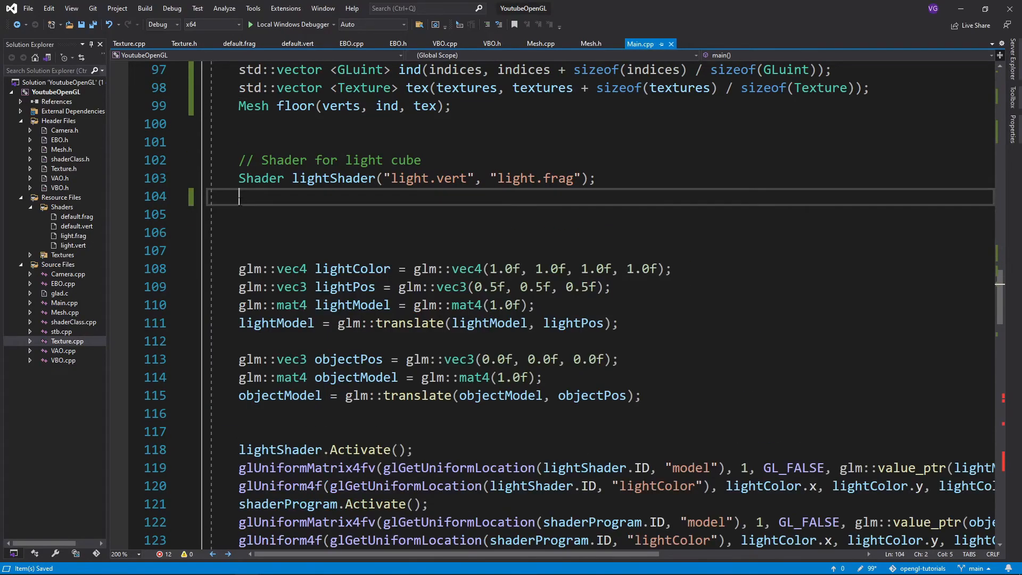
text(std::vector <Vertex> lightVerts(lightVertices,)
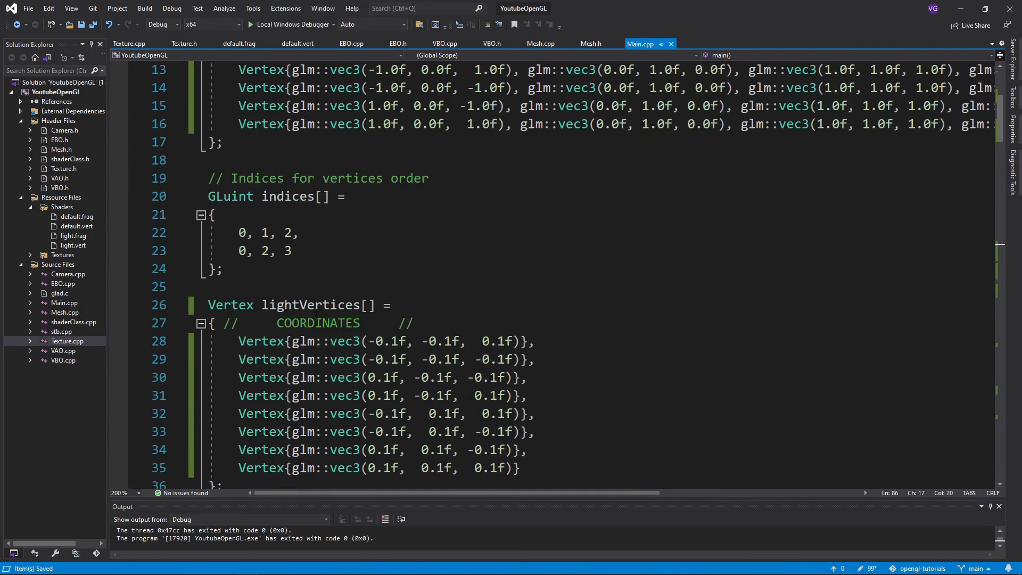
Bring the Mesh.h header back into view after the run exits with code 0.
click(590, 44)
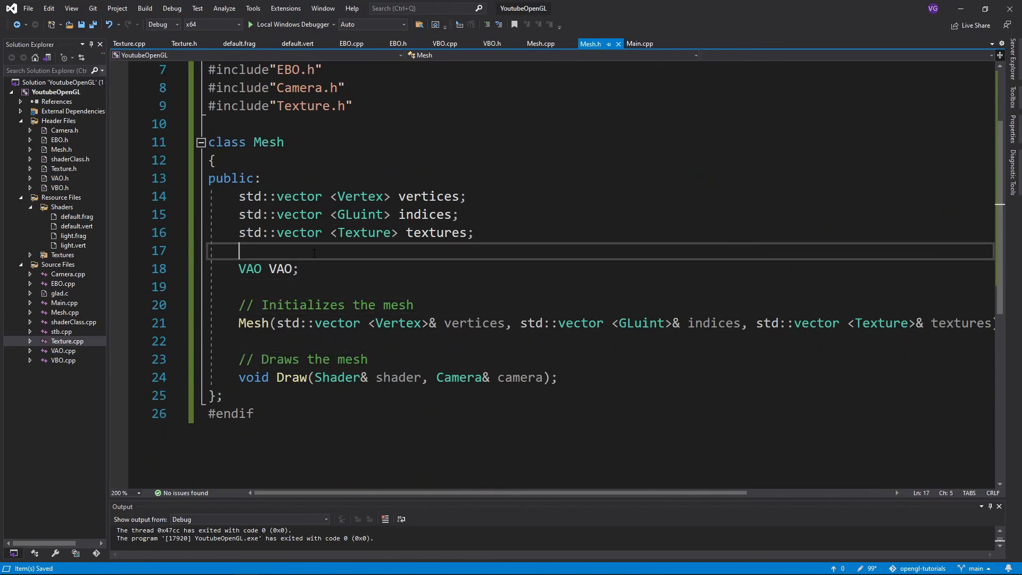